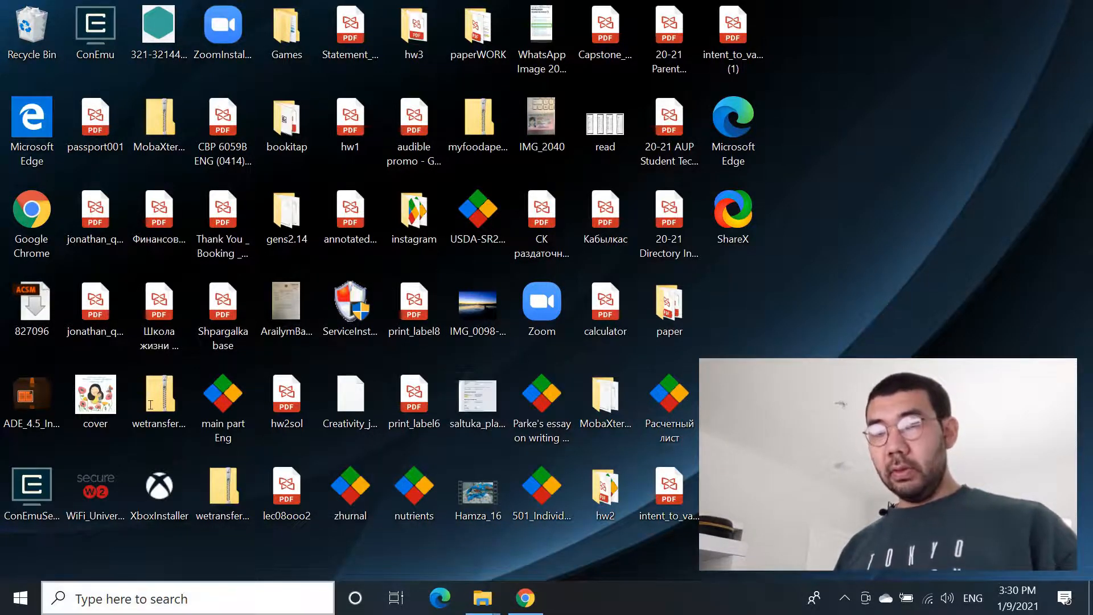
Search for 'settings' and open the Settings app to Apps & features
click(174, 598)
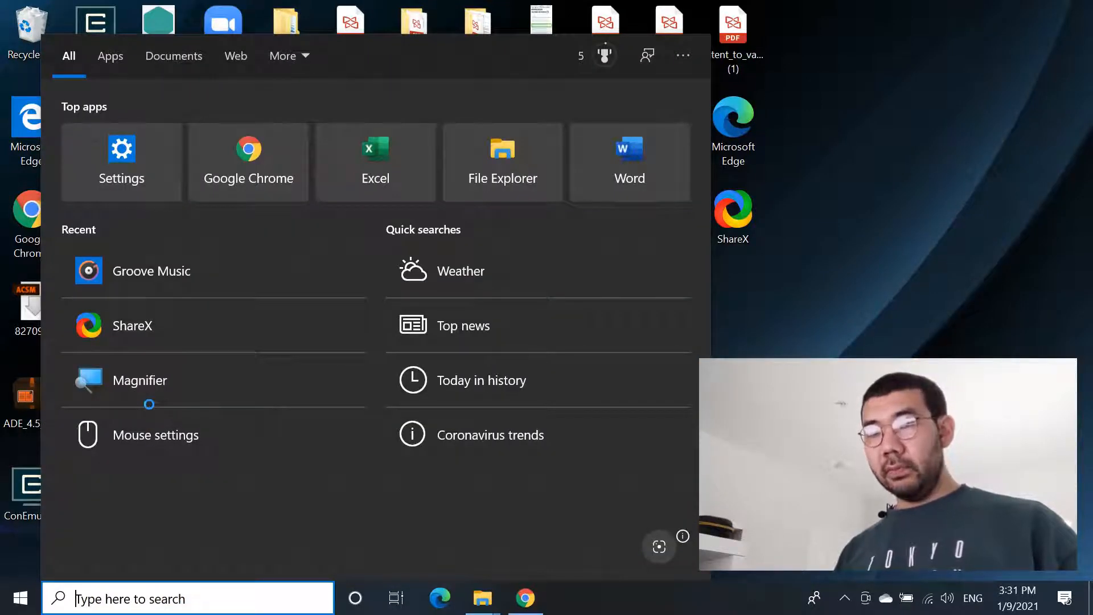
text(settings)
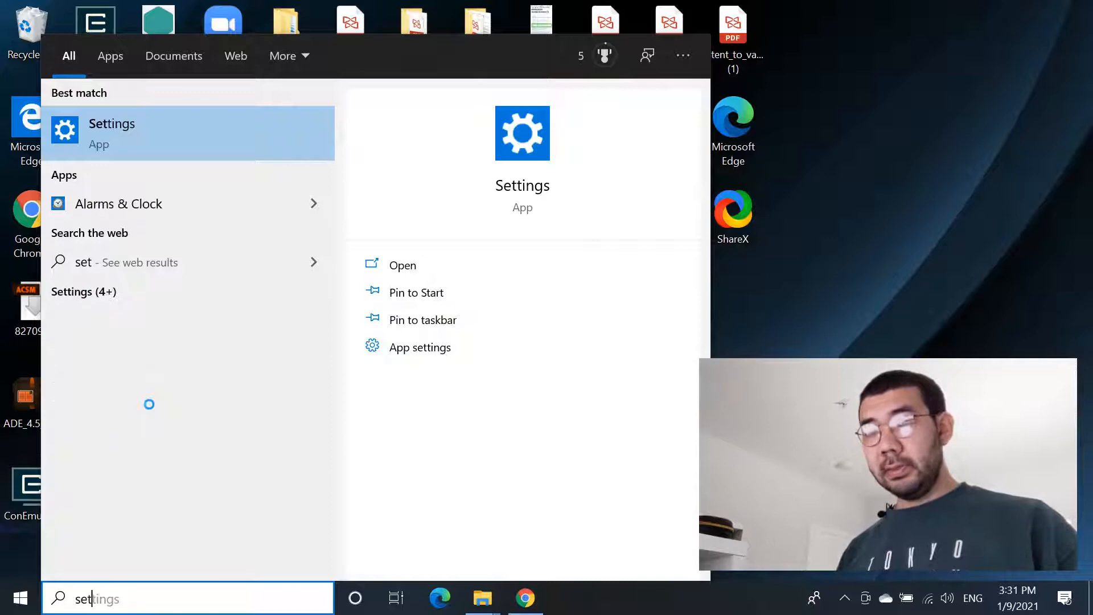
click(112, 132)
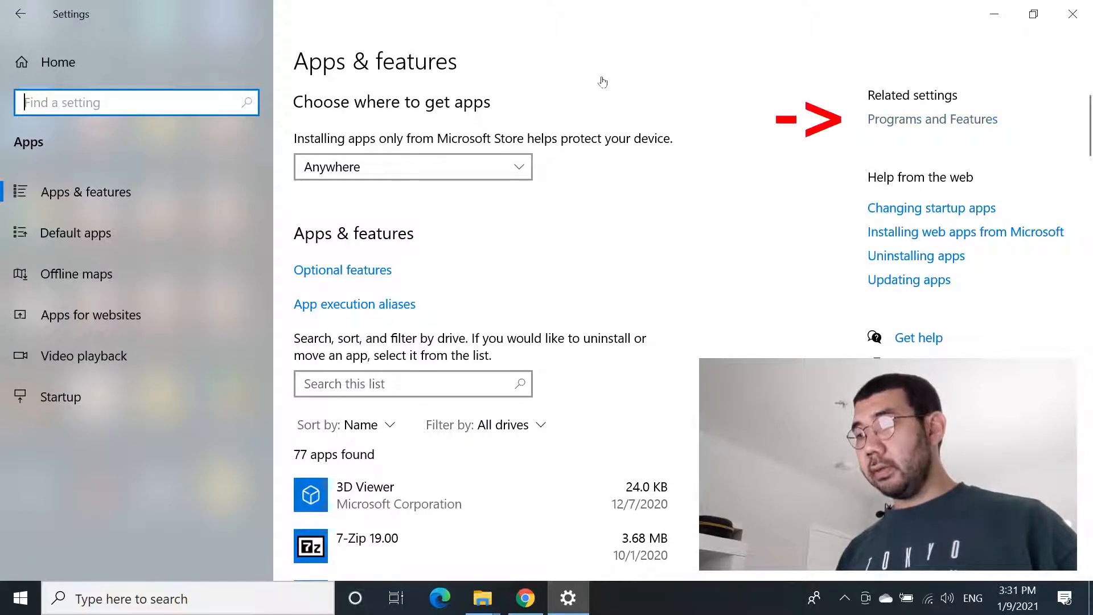
Tick Windows Subsystem for Linux in Windows Features and confirm with OK
click(932, 119)
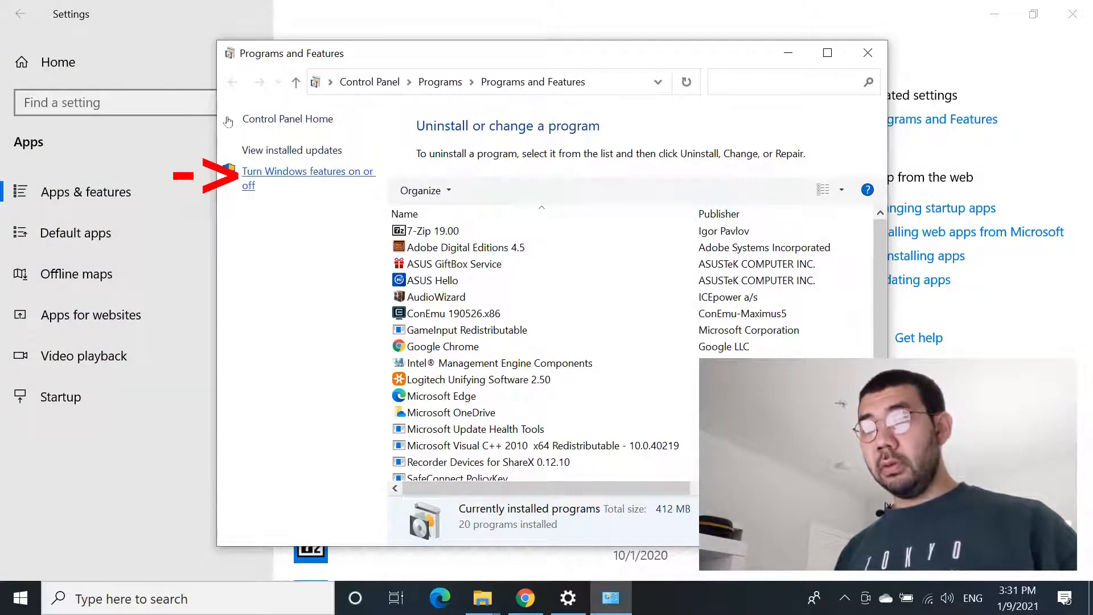
click(307, 177)
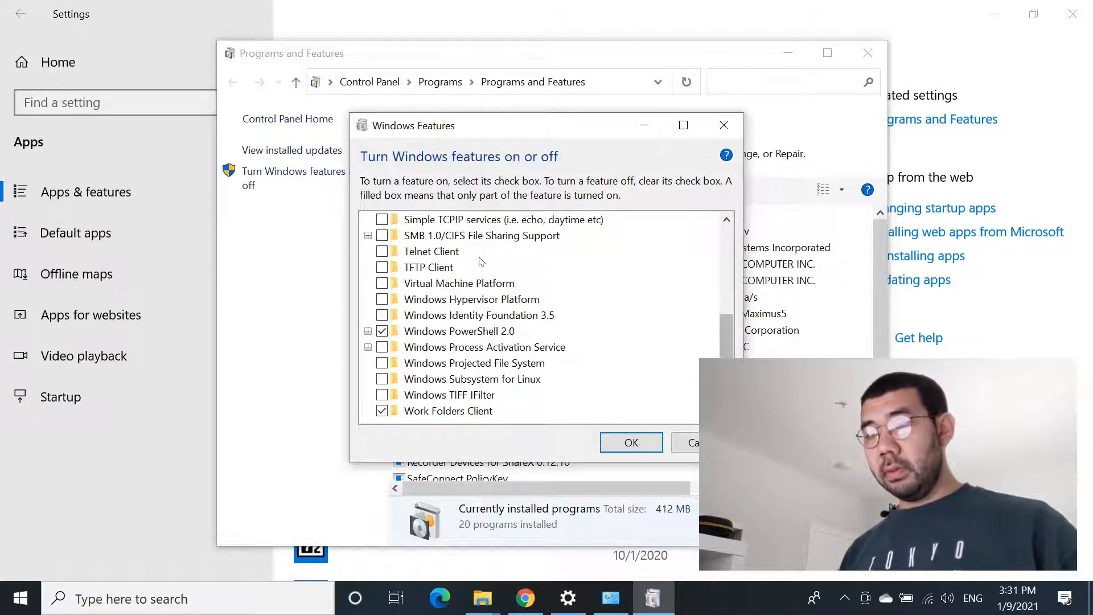
mouse_move(472, 378)
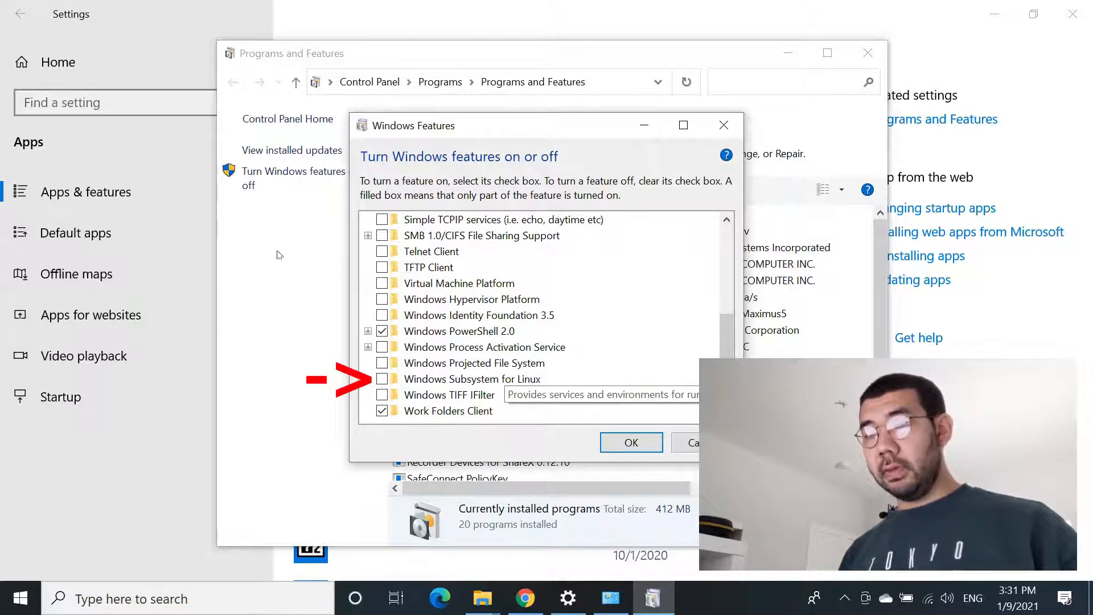
click(383, 378)
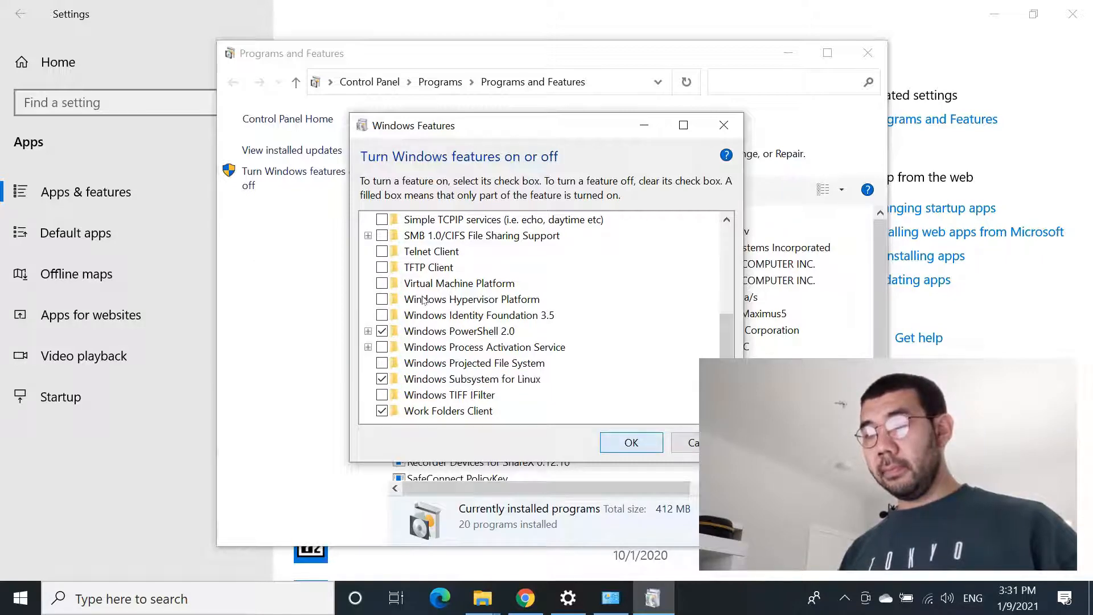
click(630, 442)
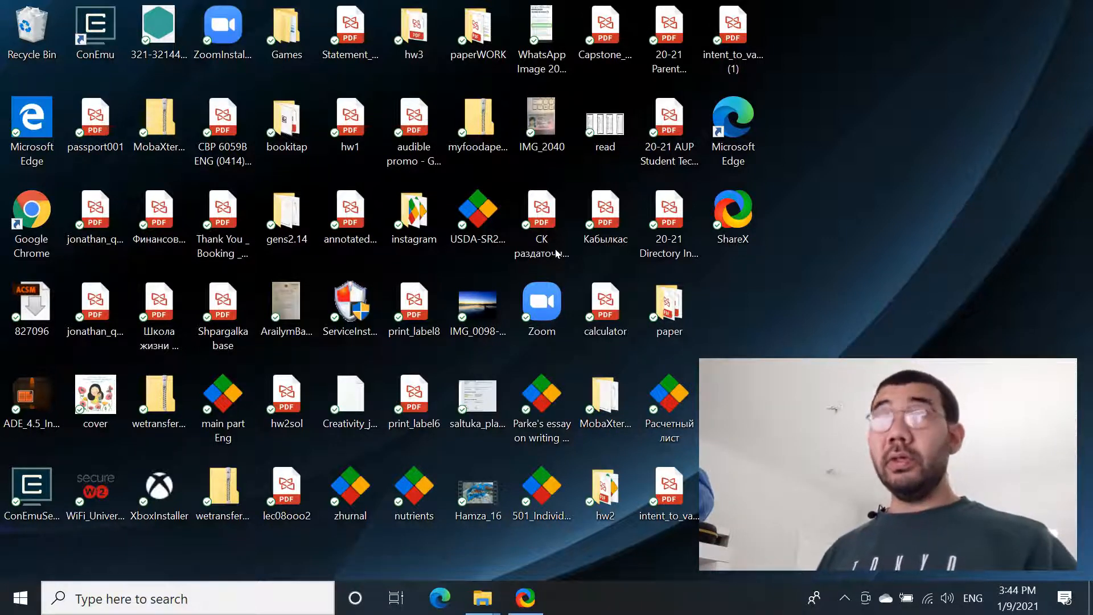
Launch Microsoft Store from the Windows search results
click(477, 395)
text(mi)
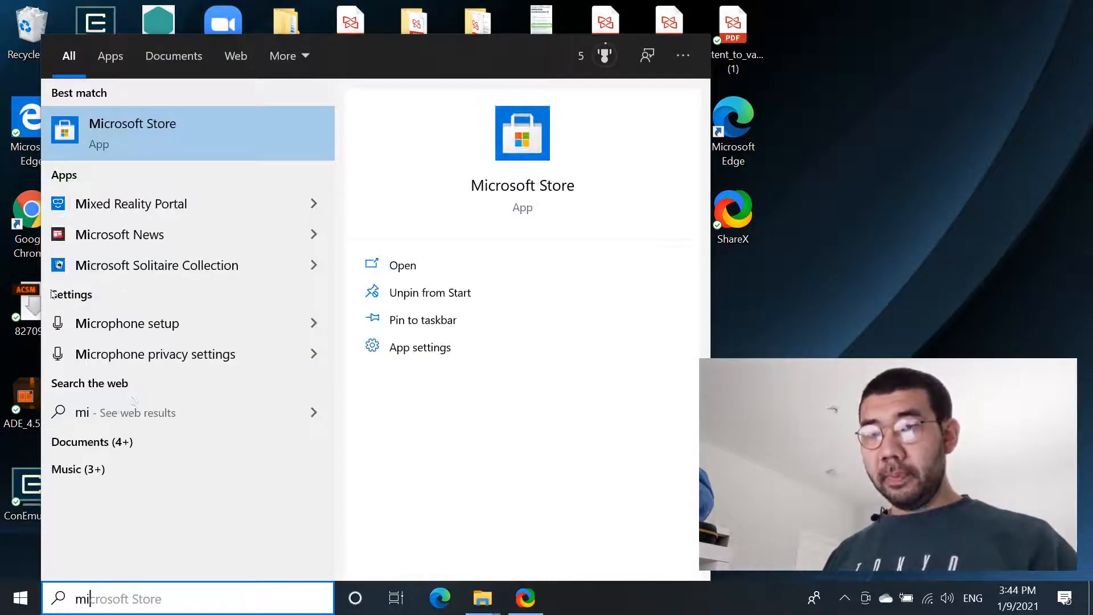
click(133, 133)
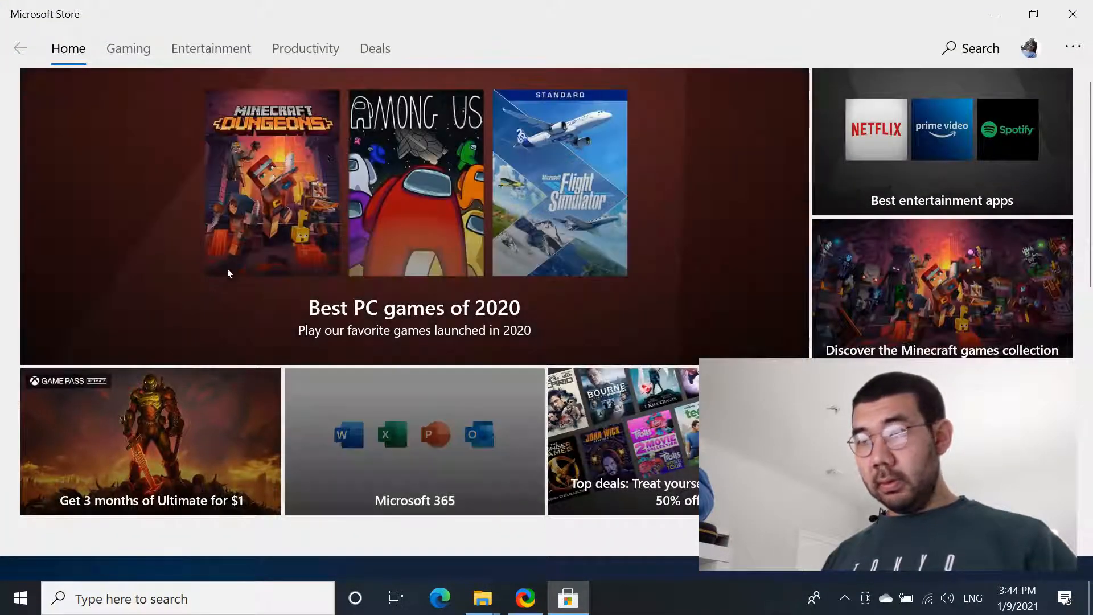
Search the Store for Ubuntu, install it, and launch it
click(970, 48)
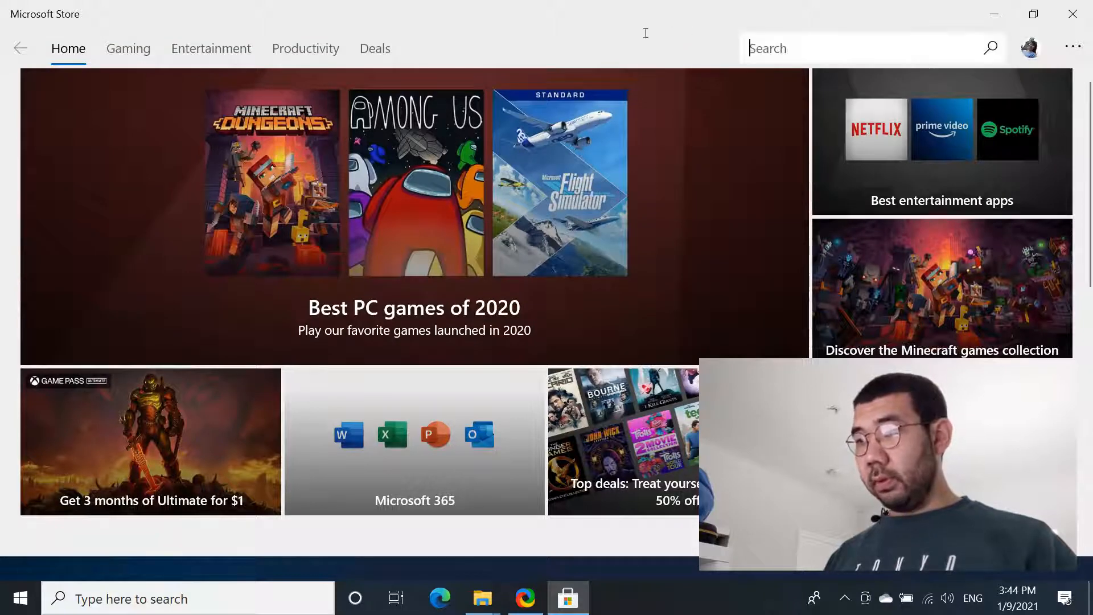
text(ubun)
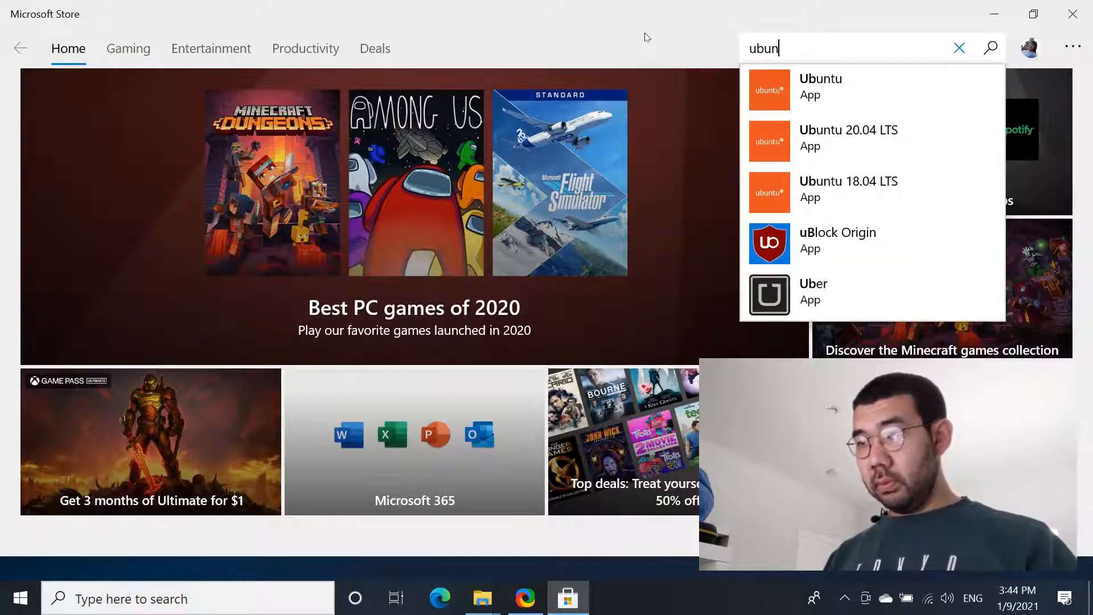
click(989, 48)
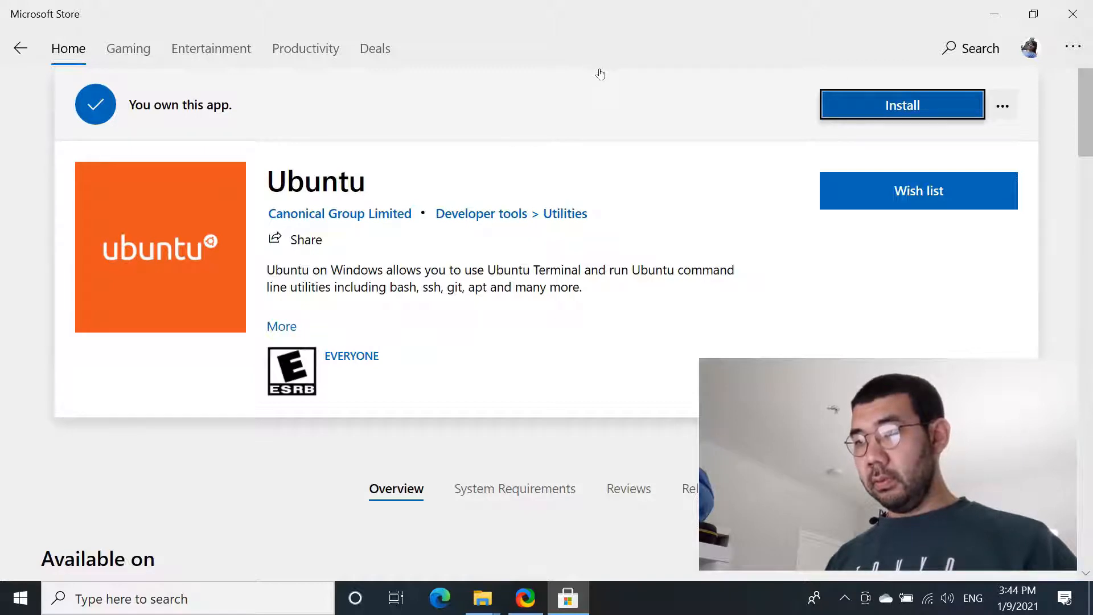
click(901, 104)
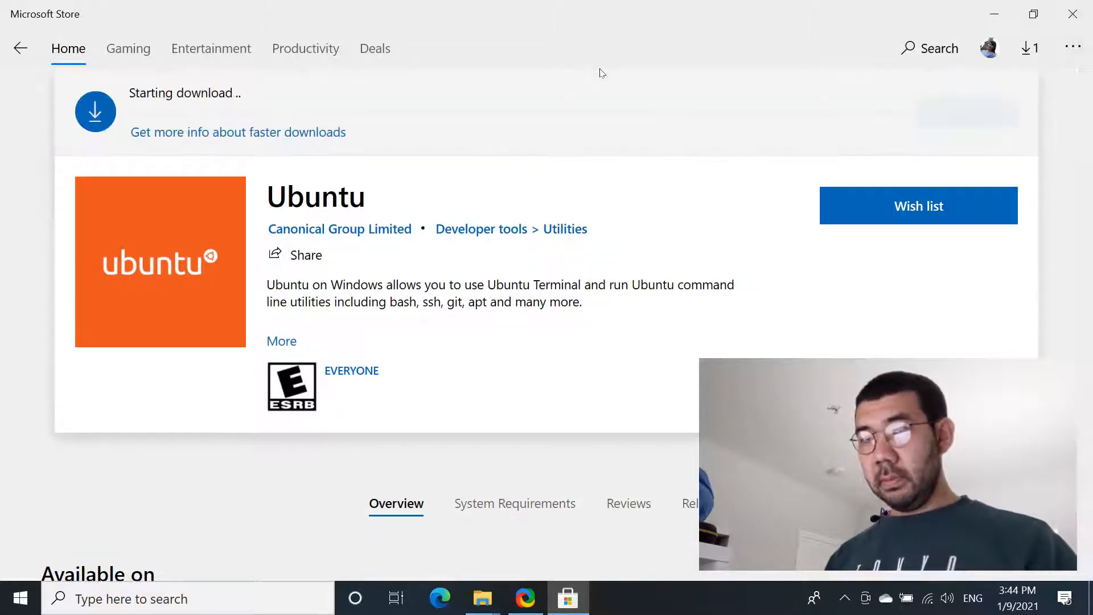
mouse_move(401, 166)
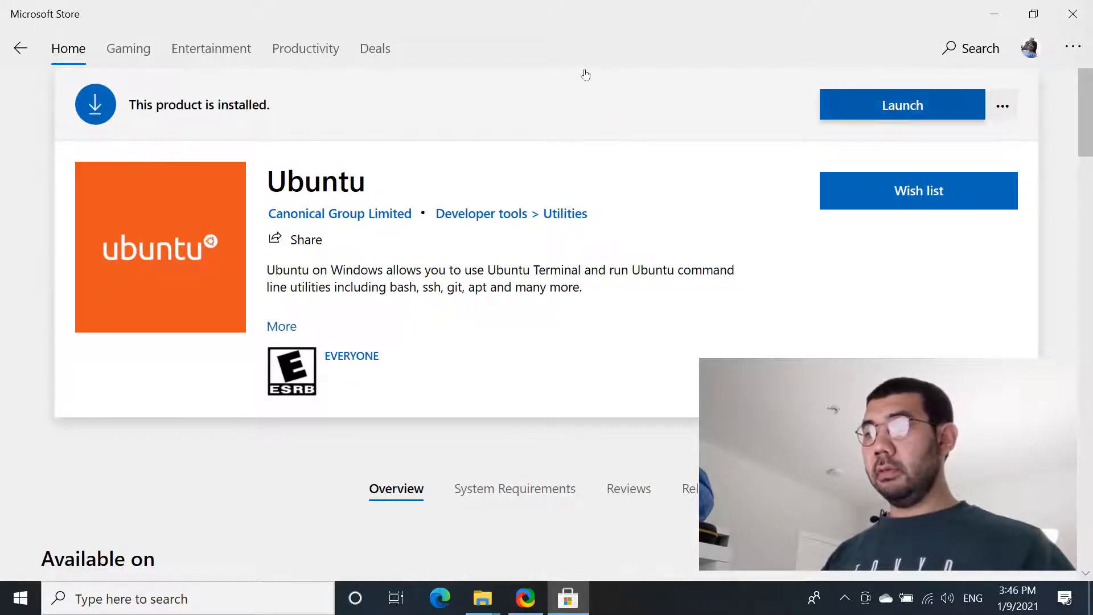
click(901, 105)
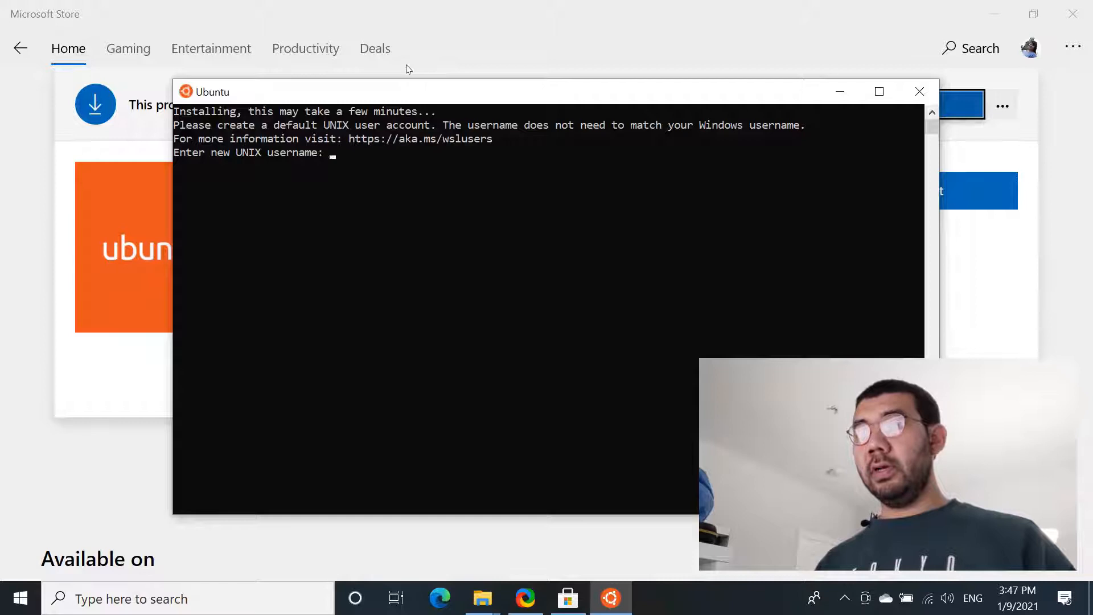
Enter a new UNIX username and password to finish Ubuntu's first-run setup
text(kaby)
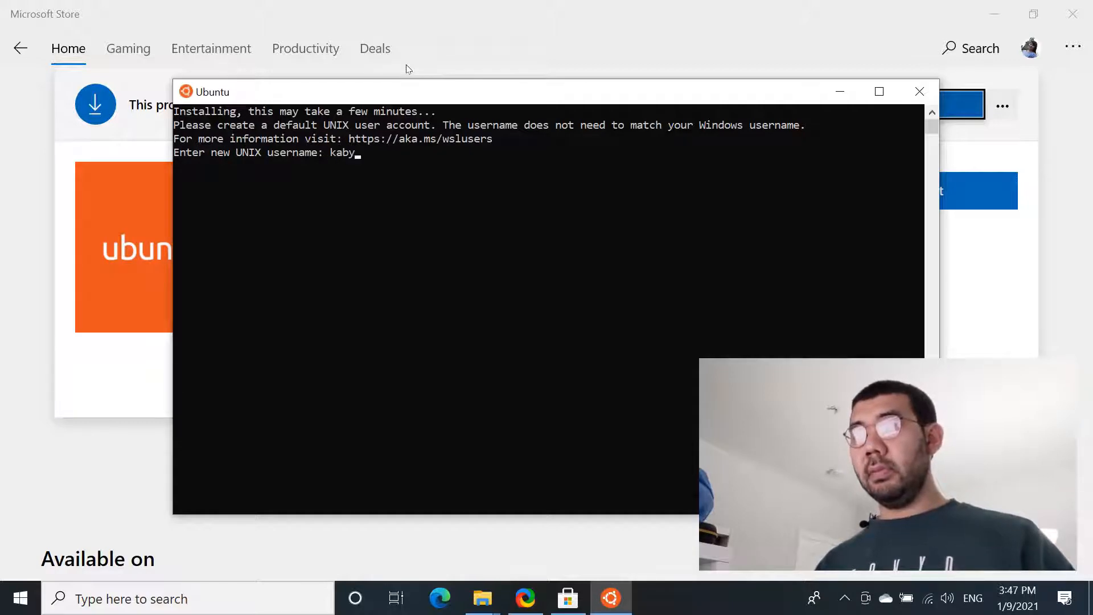
text(lkas)
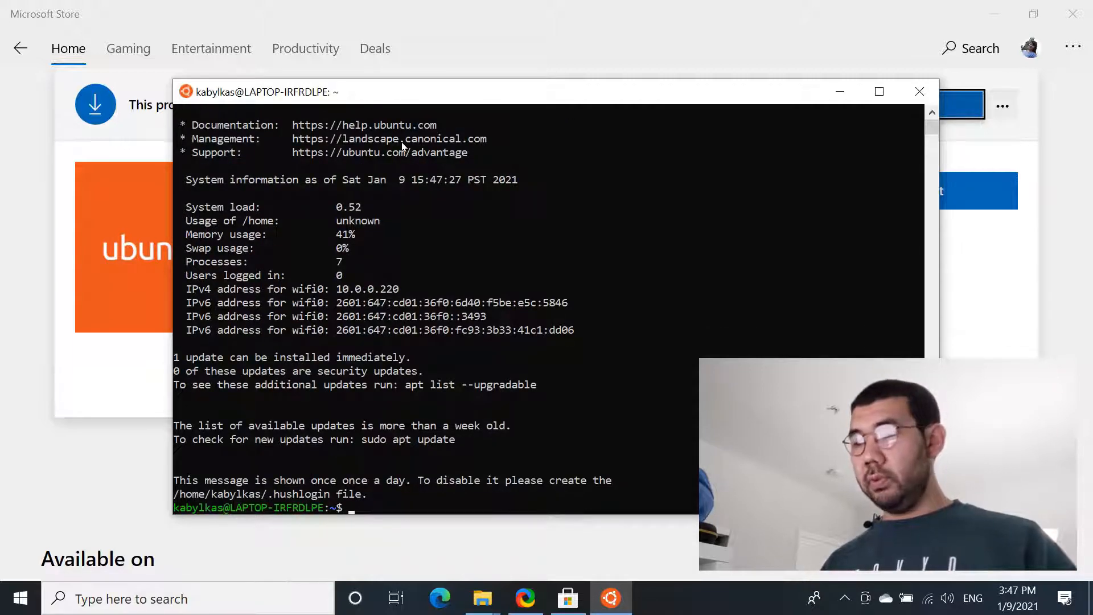
key(enter)
text(chr)
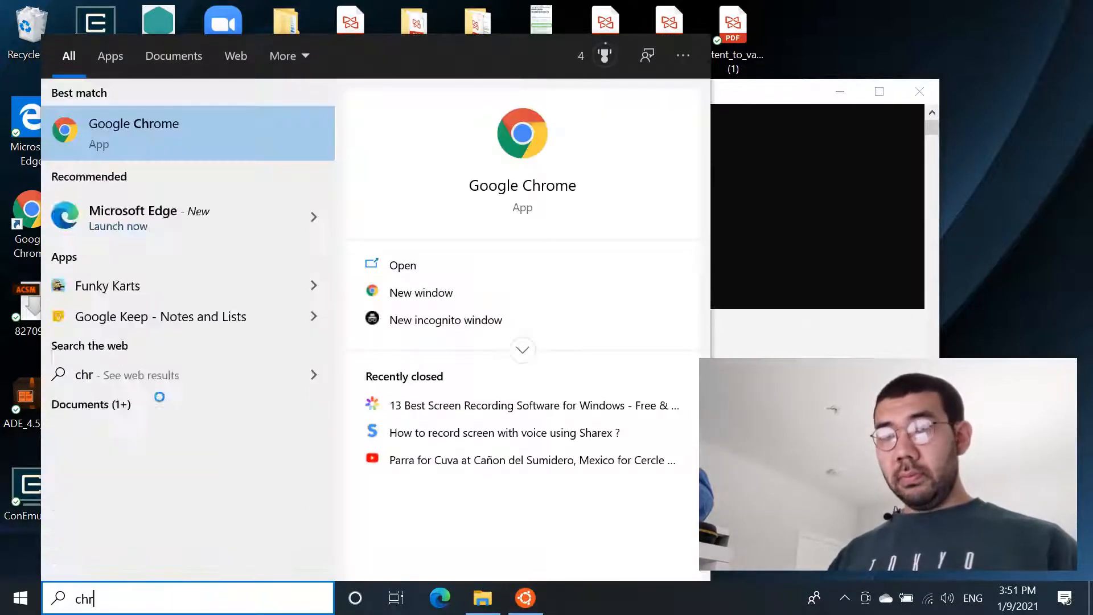
In Chrome, search for VcXsrv and start its installer download from SourceForge
click(134, 134)
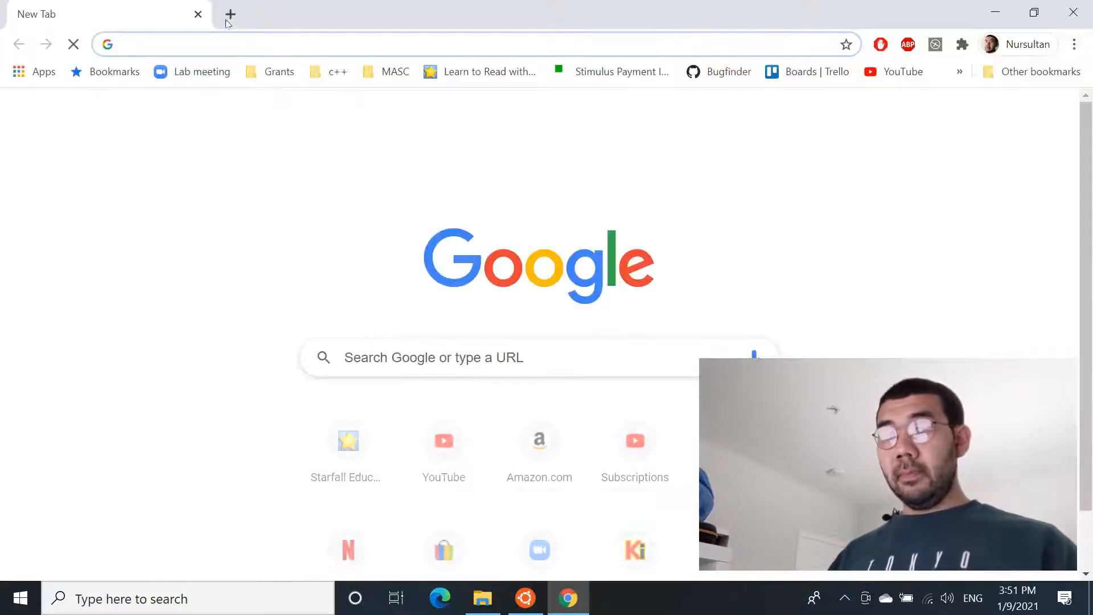
click(279, 44)
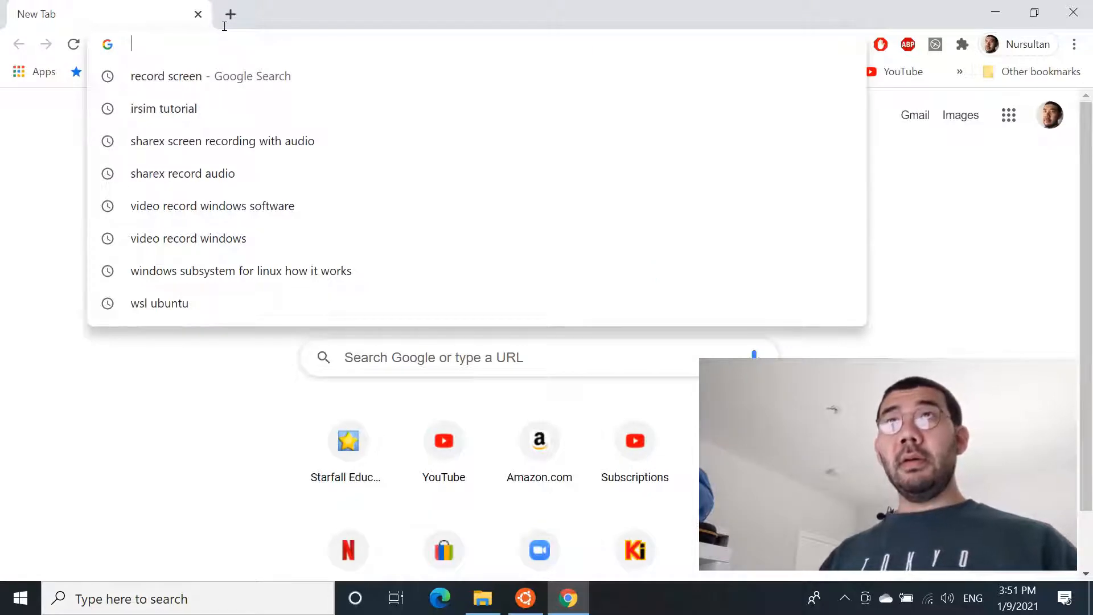
text(dow)
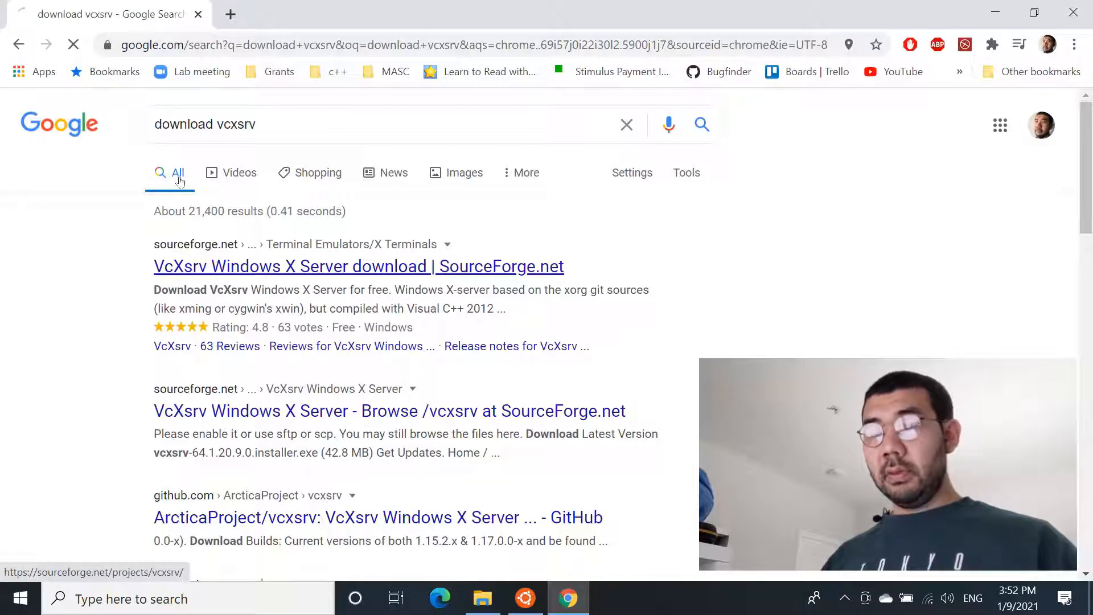
click(358, 266)
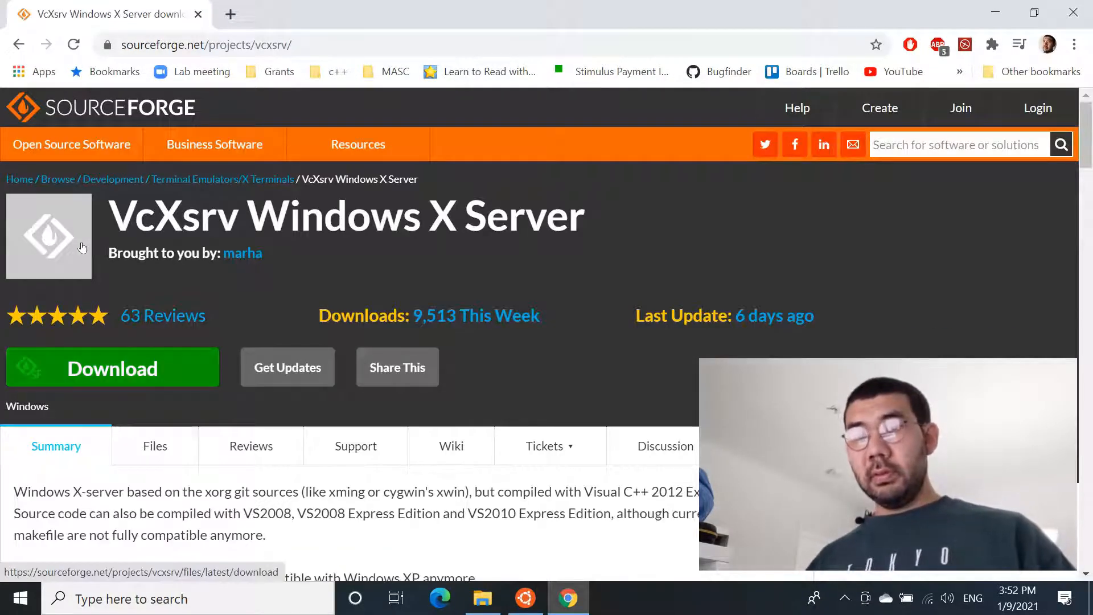
click(112, 367)
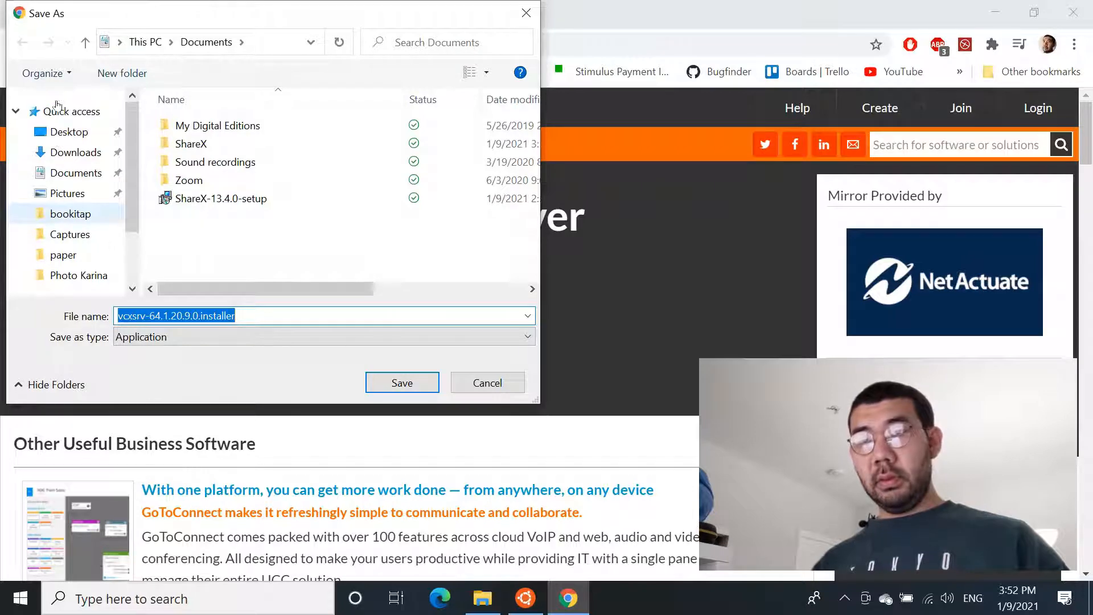
Save the VcXsrv installer to the Desktop and launch it
click(68, 132)
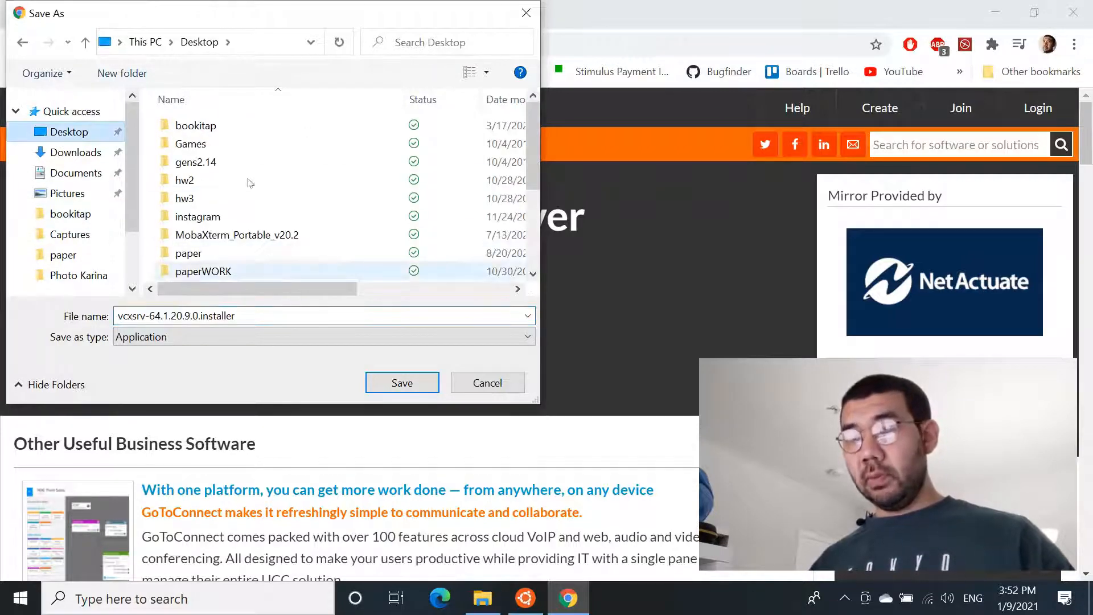
click(401, 382)
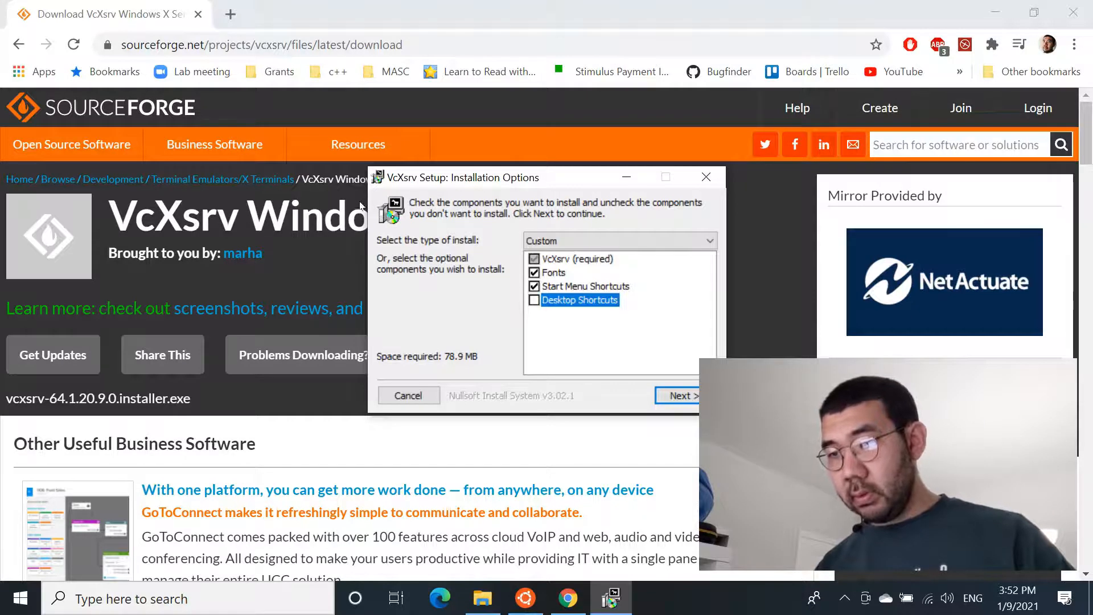
Install VcXsrv into the default C:\Program Files\VcXsrv folder and close setup
click(677, 395)
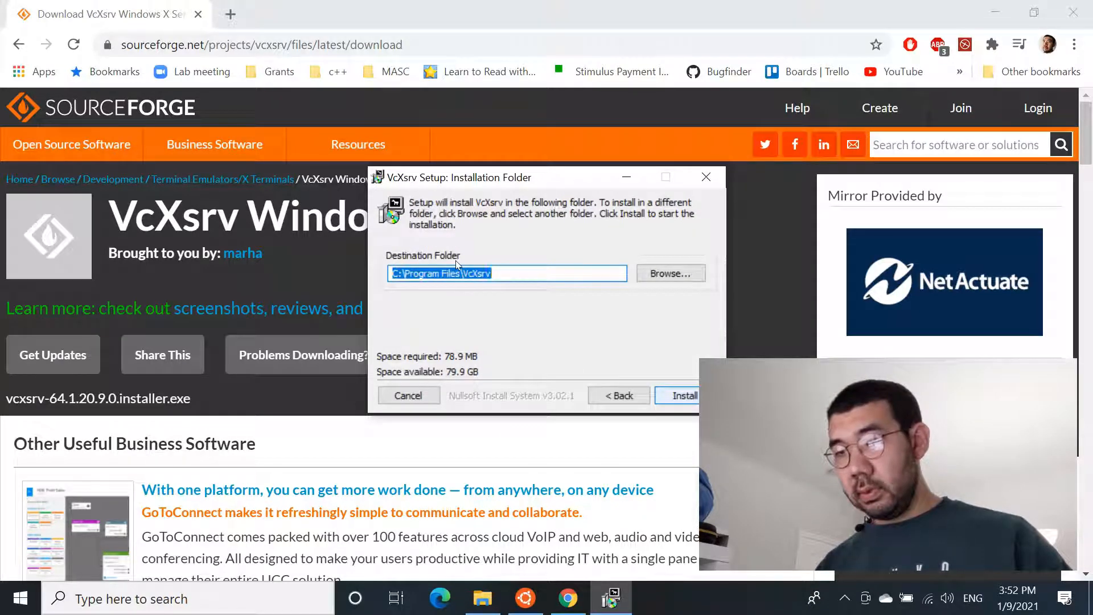
click(681, 395)
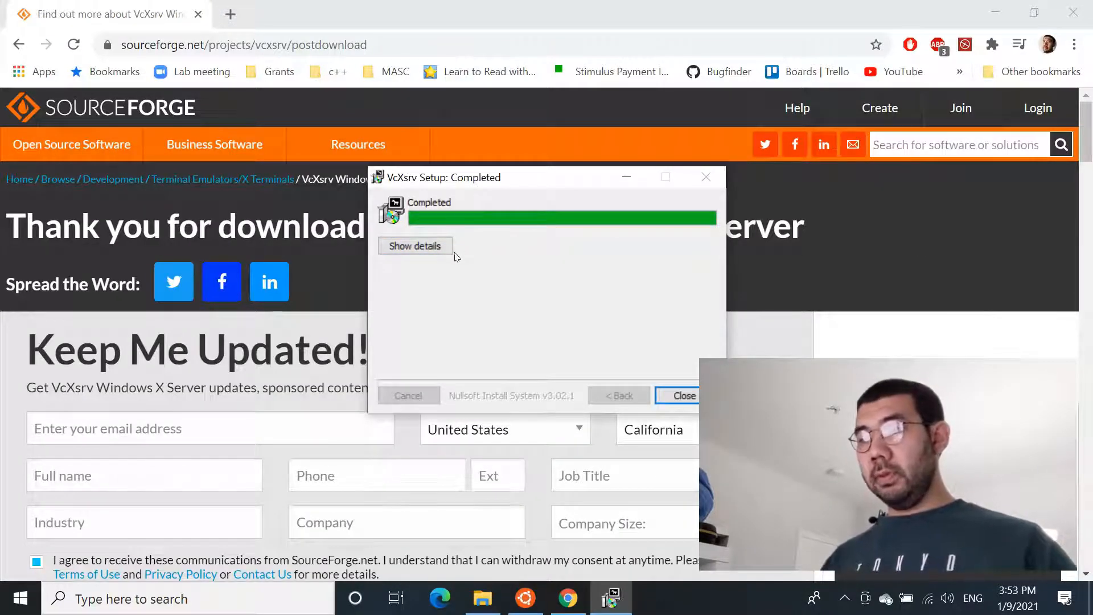
click(678, 395)
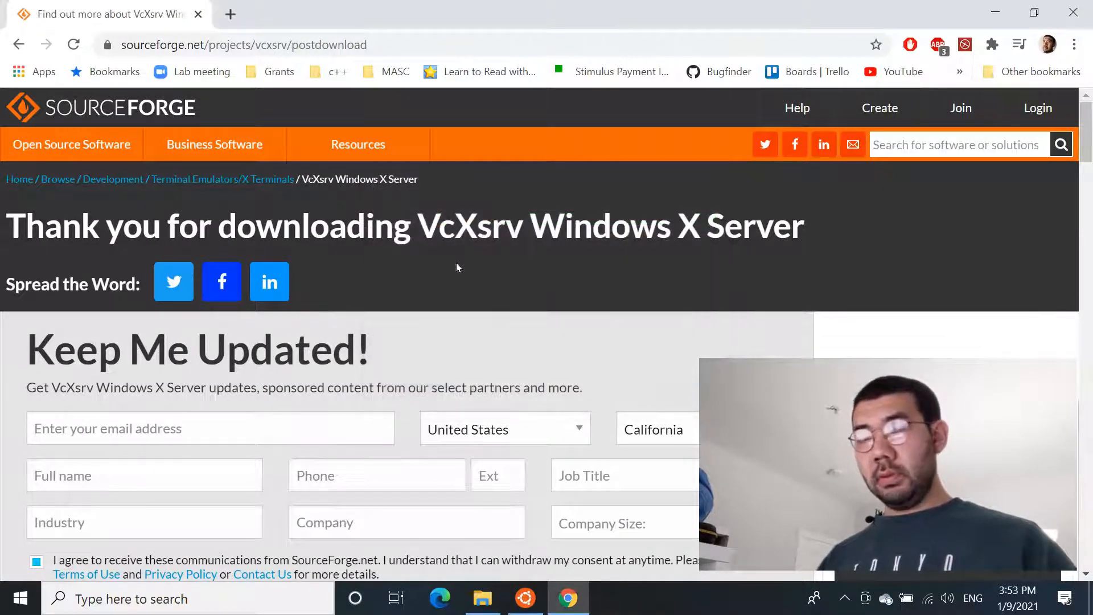
click(16, 598)
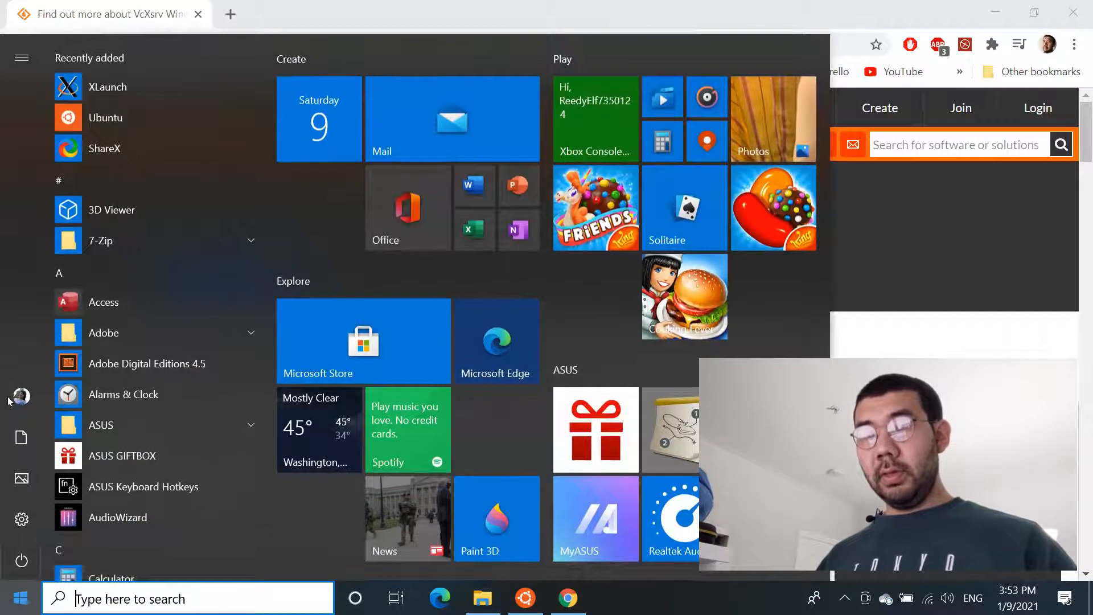
mouse_move(108, 87)
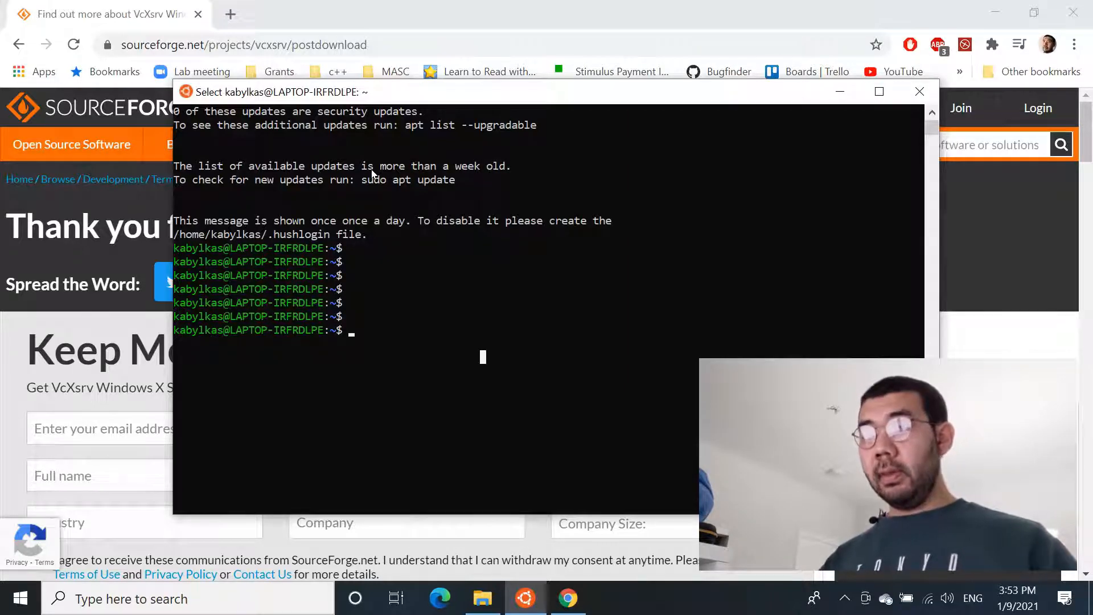
In the Ubuntu terminal, change to the home directory and open .bashrc in Vim
text(cd)
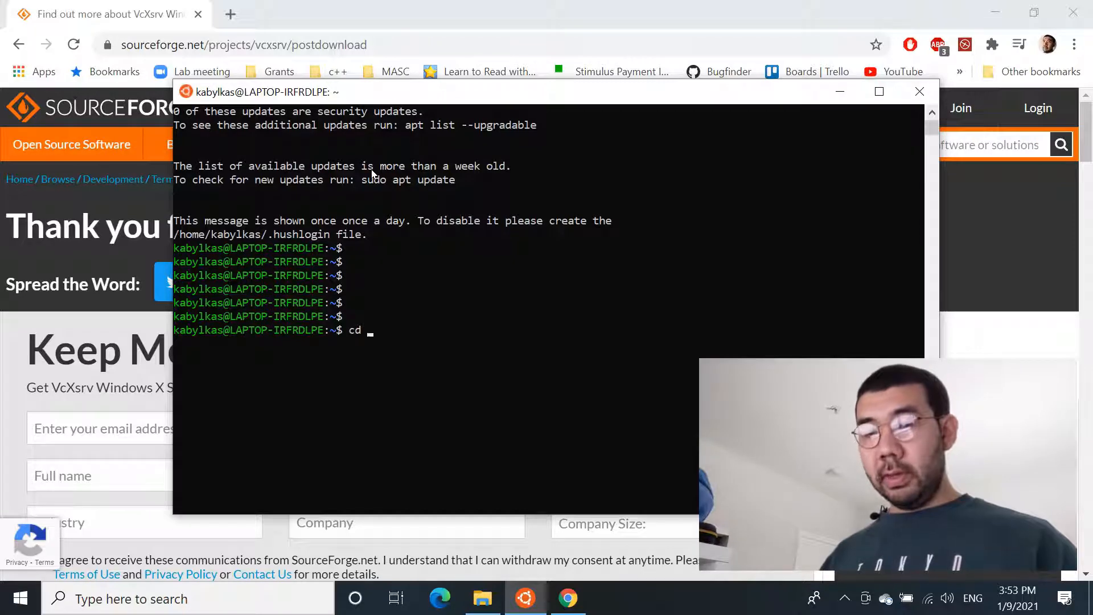
text(~)
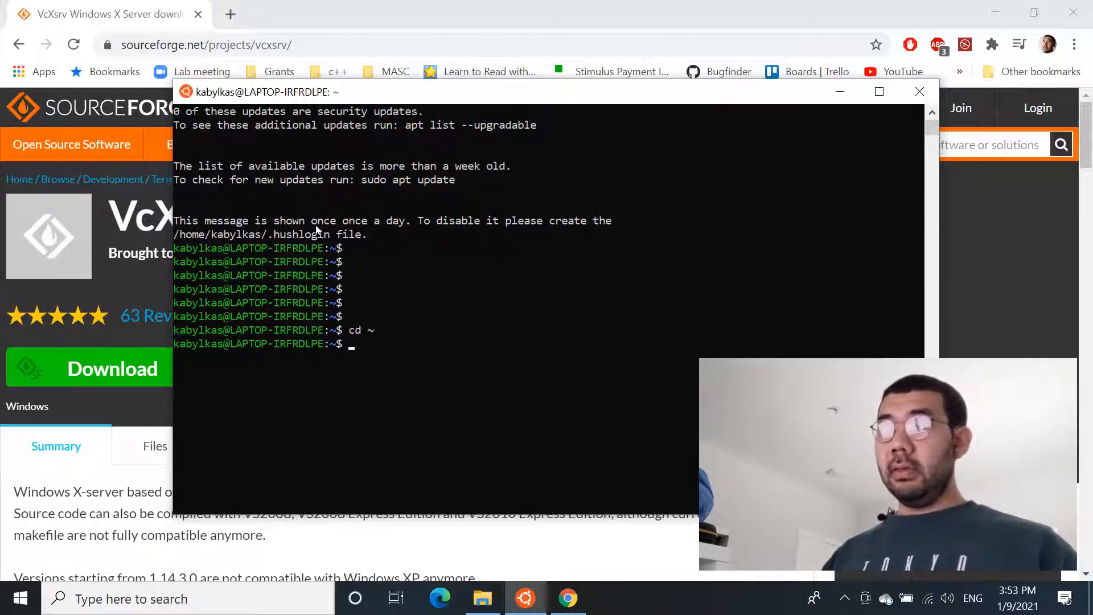
text(v)
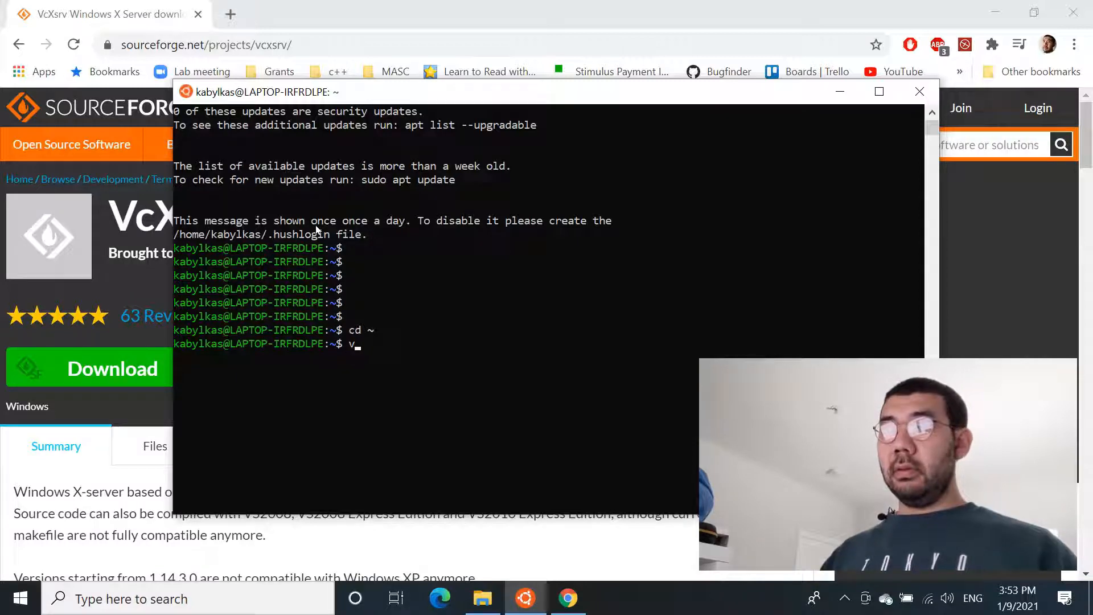
key(Backspace)
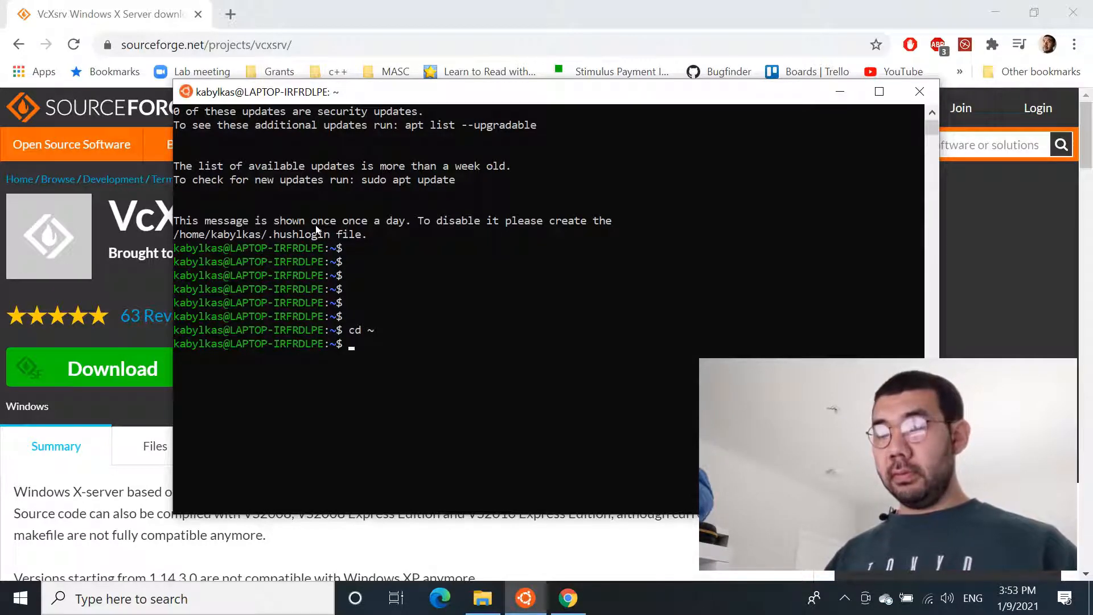
text(vim)
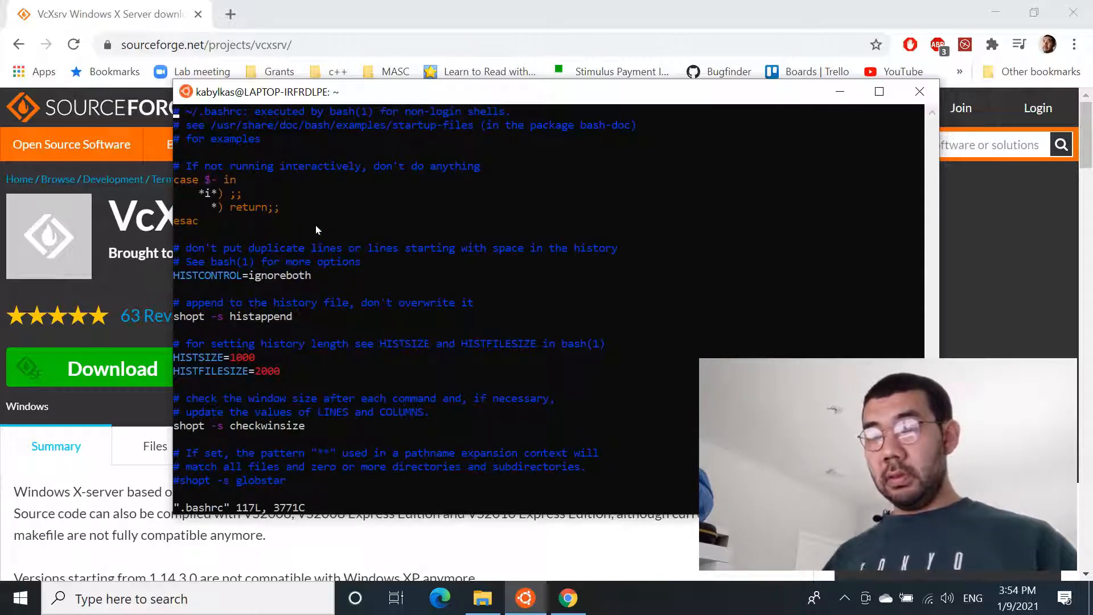
Append 'export DISPLAY=localhost:0.0' at the end of .bashrc and leave insert mode
scroll(down, 3)
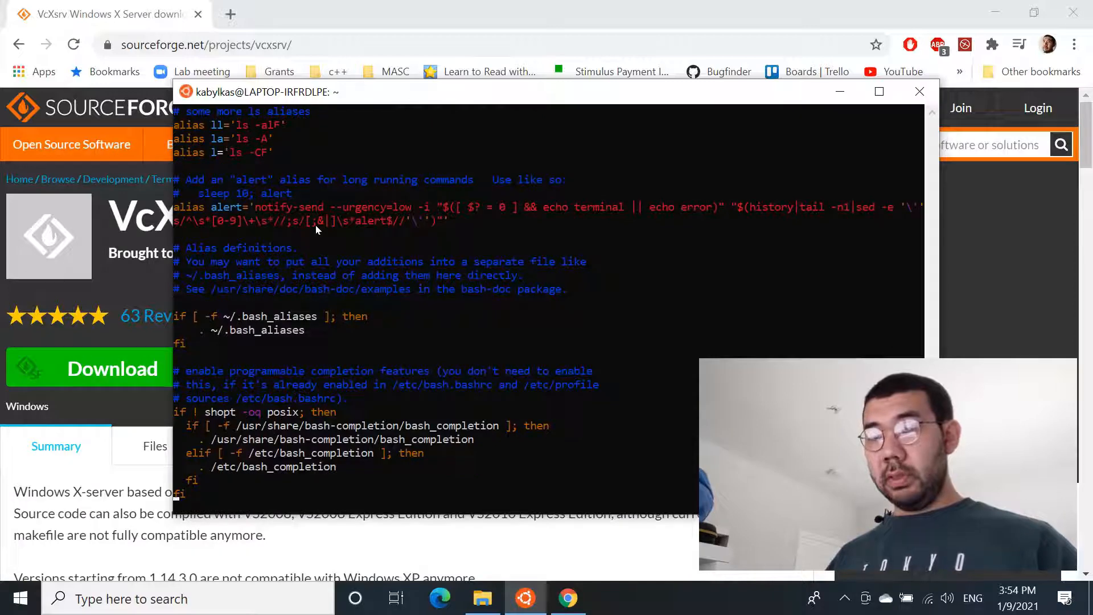
key(i)
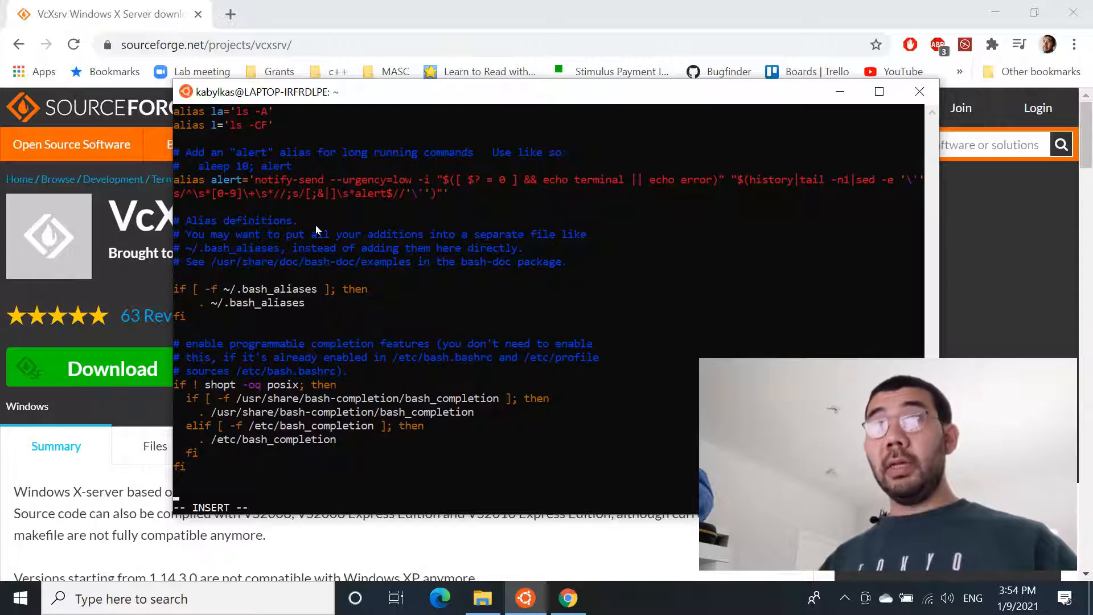
text(export DISP)
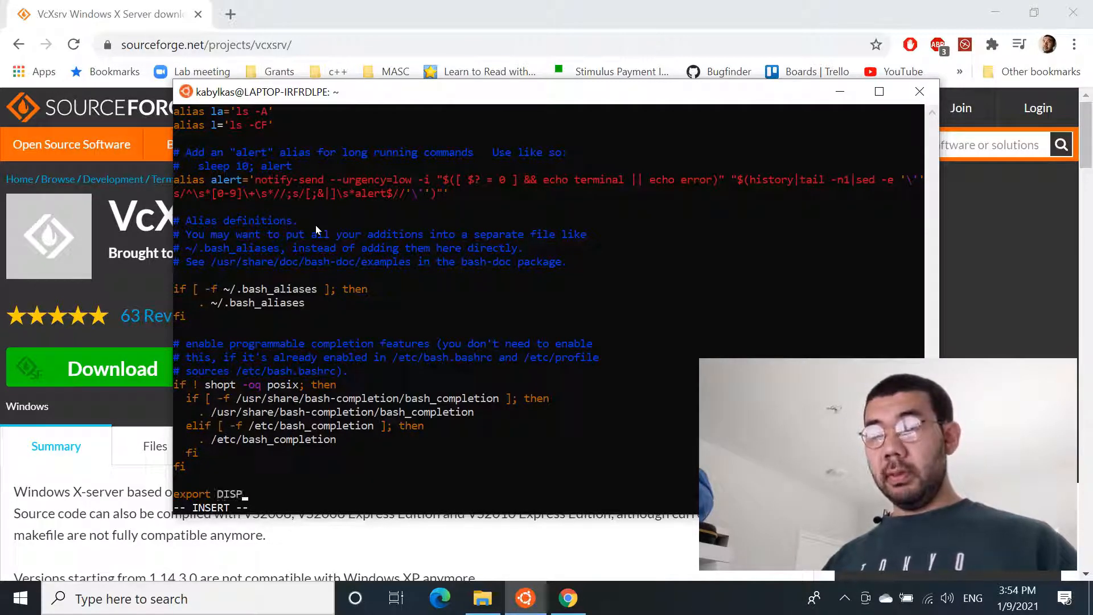
text(LAY=)
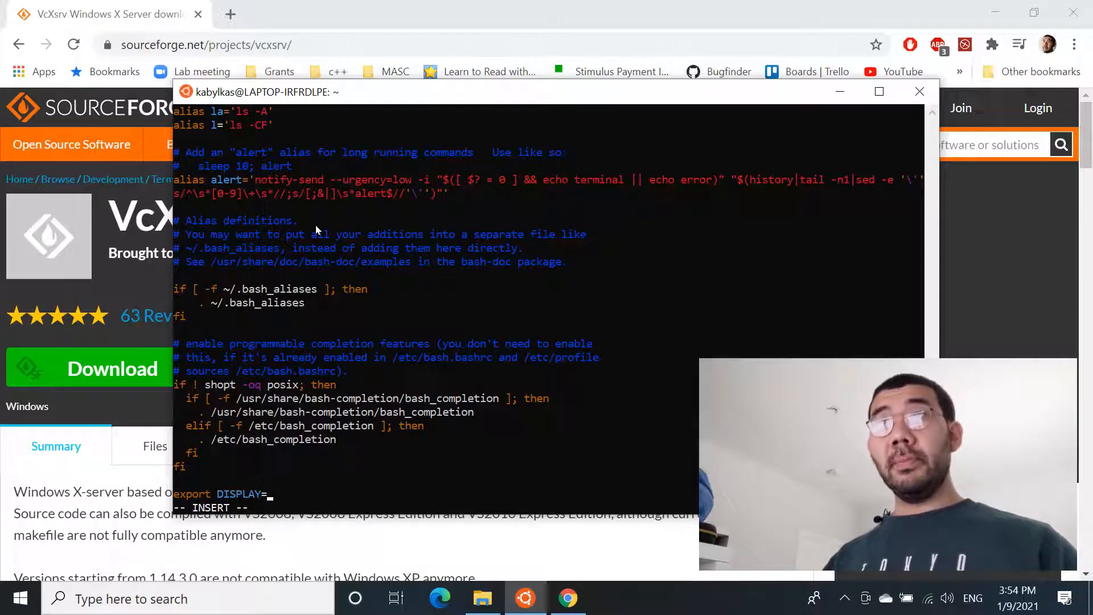
text(localh)
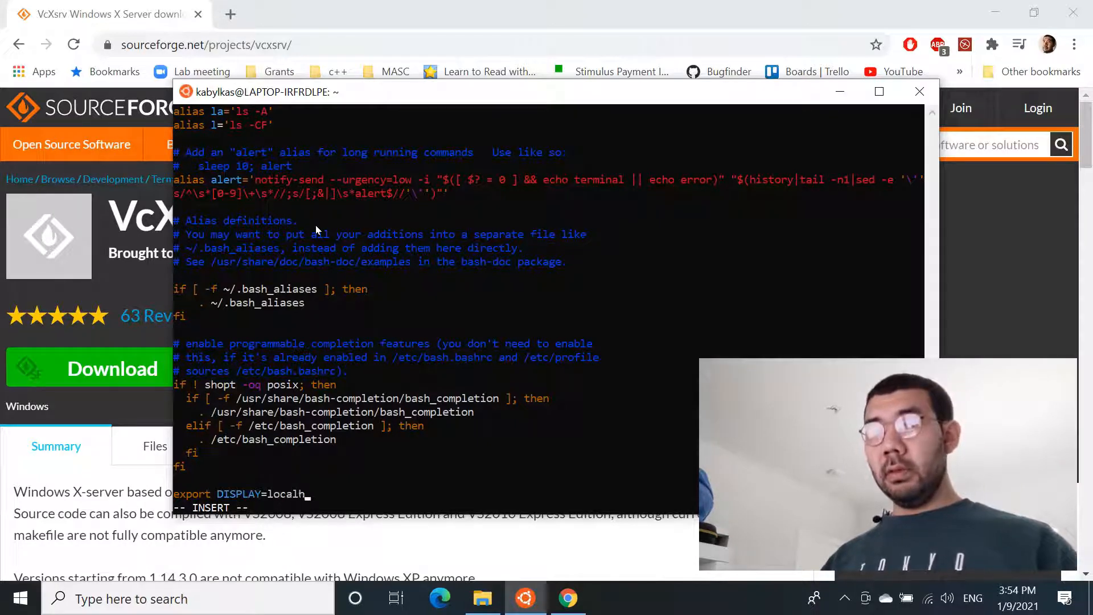
text(ost)
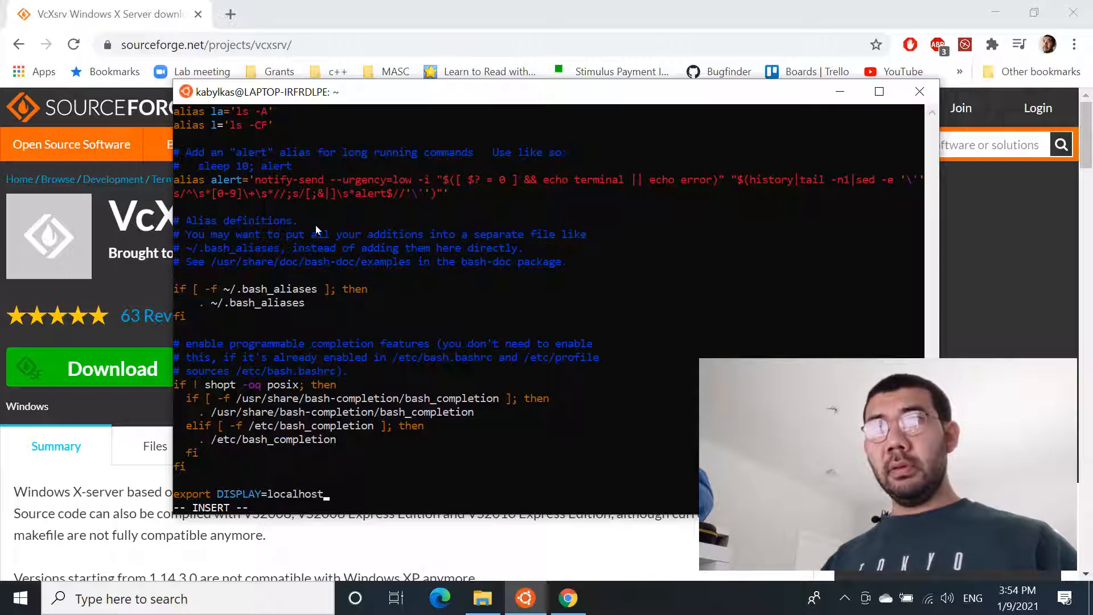
text(0.0)
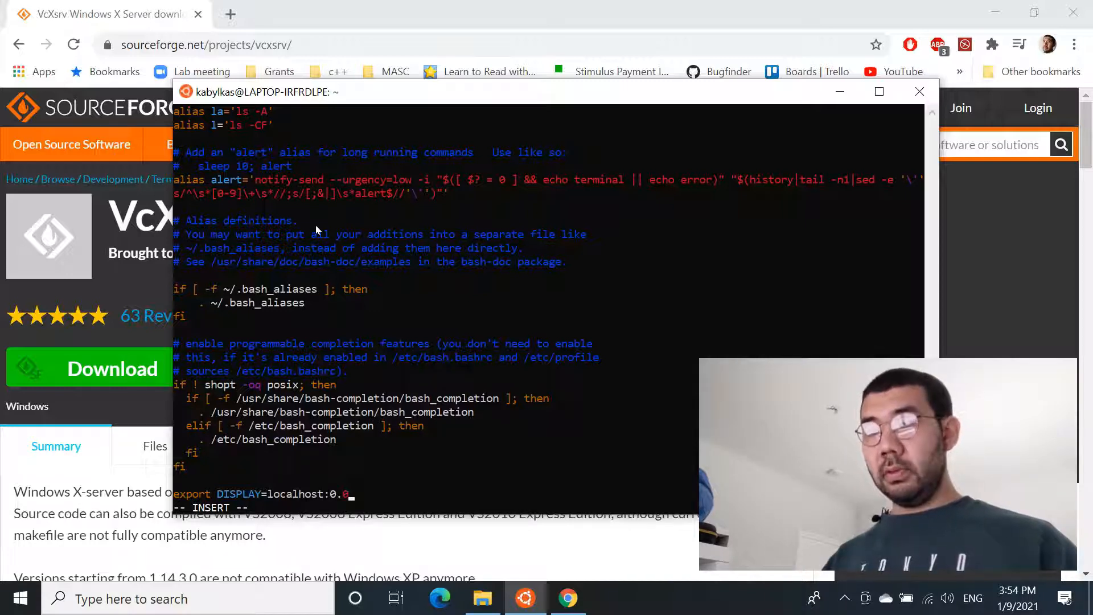
key(Escape)
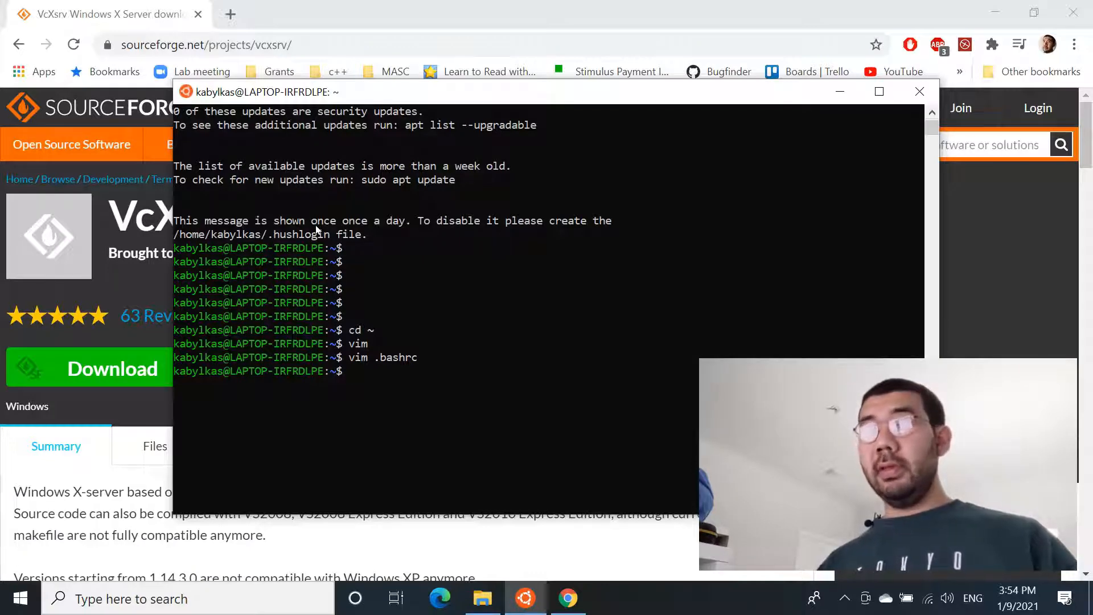
Run sudo apt-get install x11-apps, enter the password and confirm with y
text(sudo a)
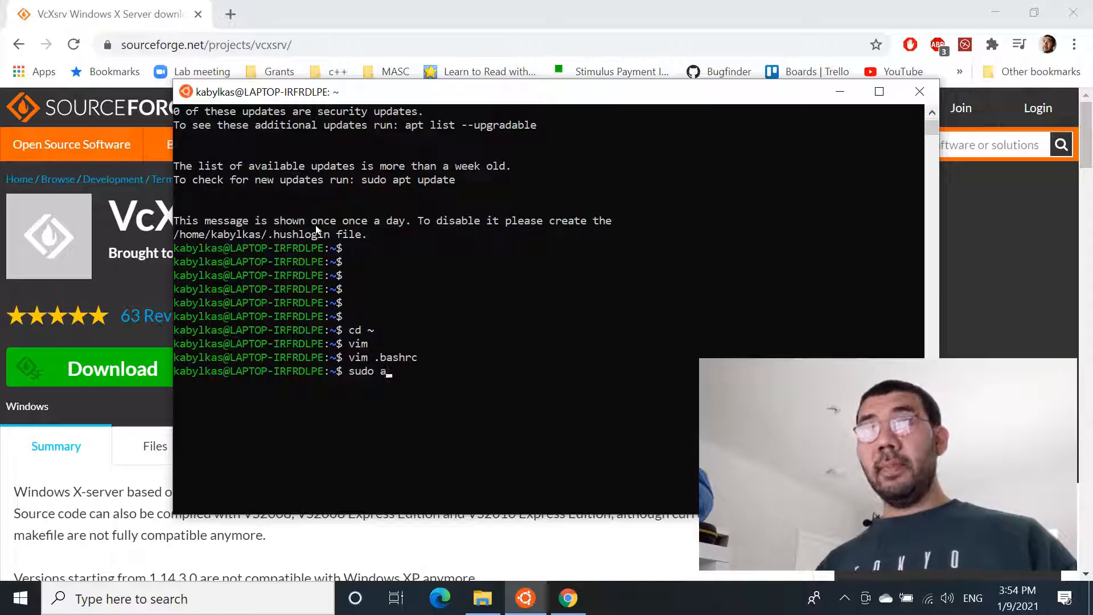
text(pt-get install x)
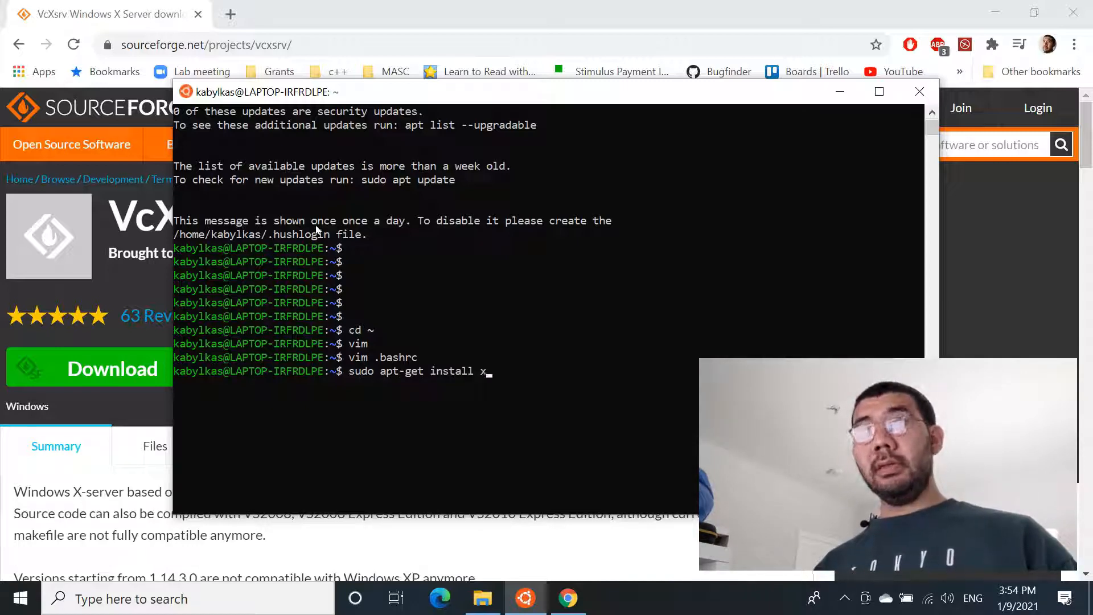
text(11-apps)
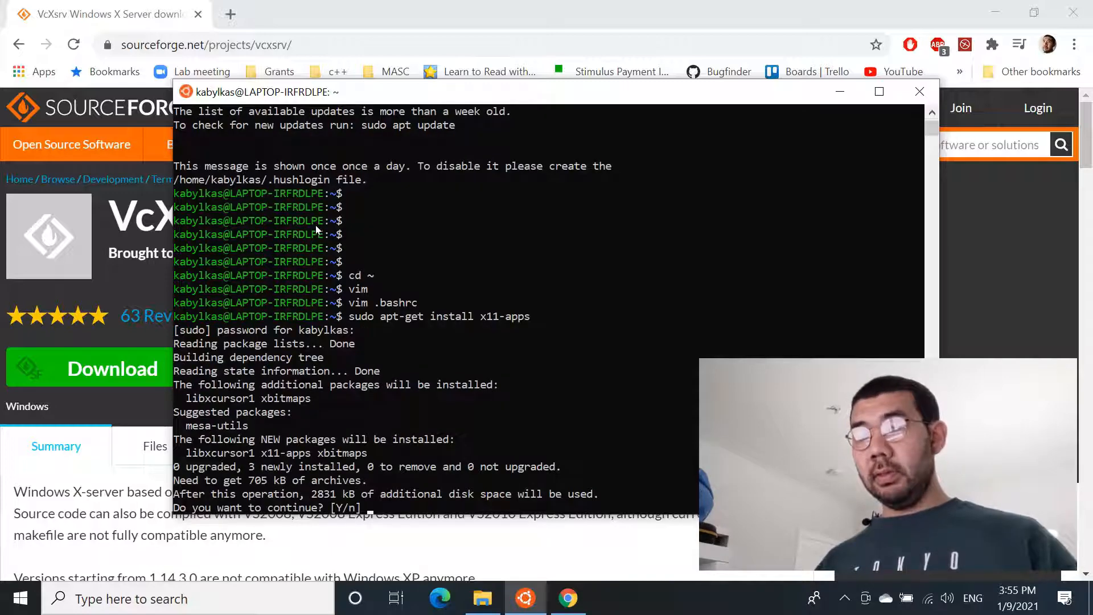
text(t)
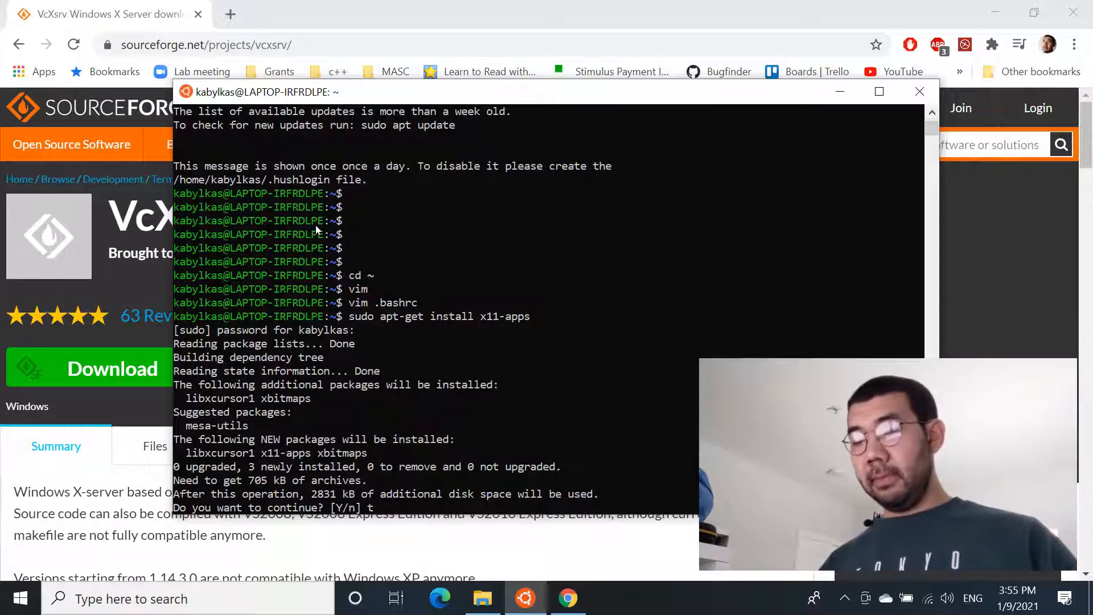
text(y)
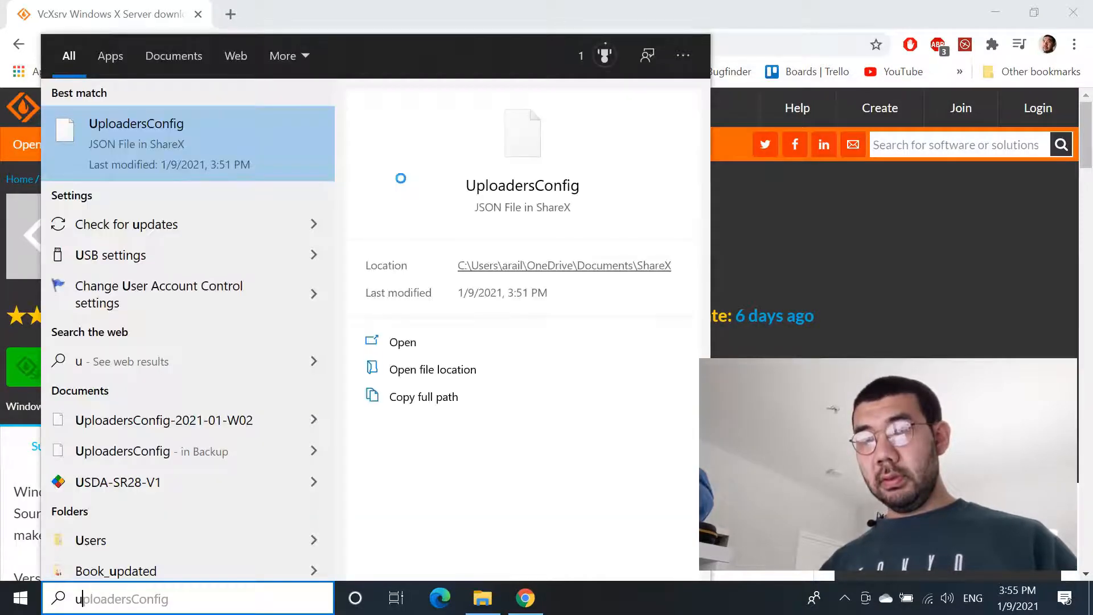
Open a new Ubuntu terminal and verify echo $DISPLAY prints localhost:0.0
text(ubuntu)
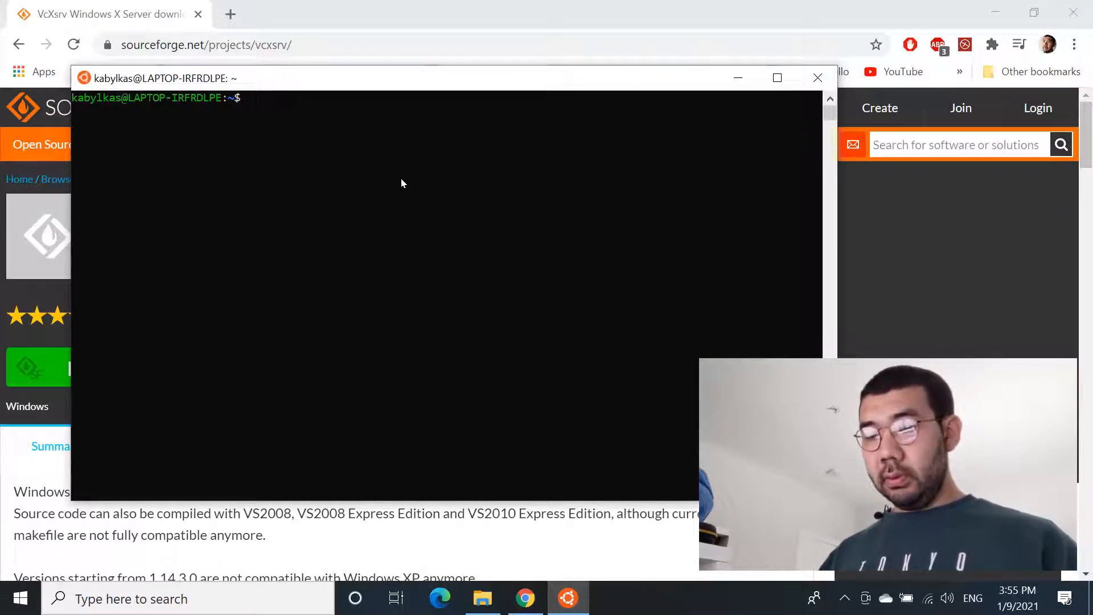
text(echo $)
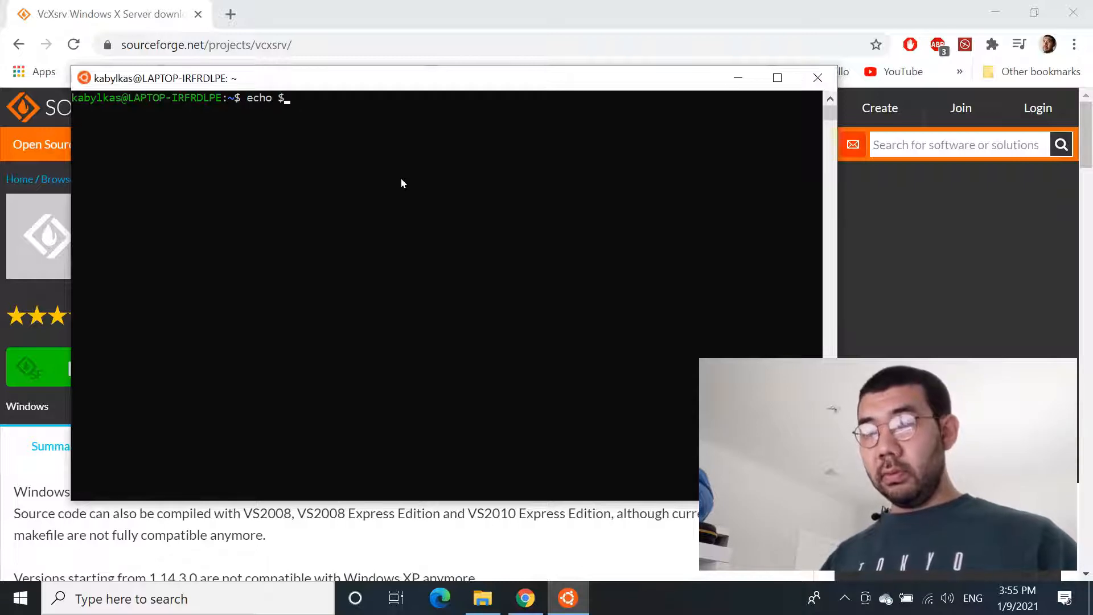
text(DISPLAY)
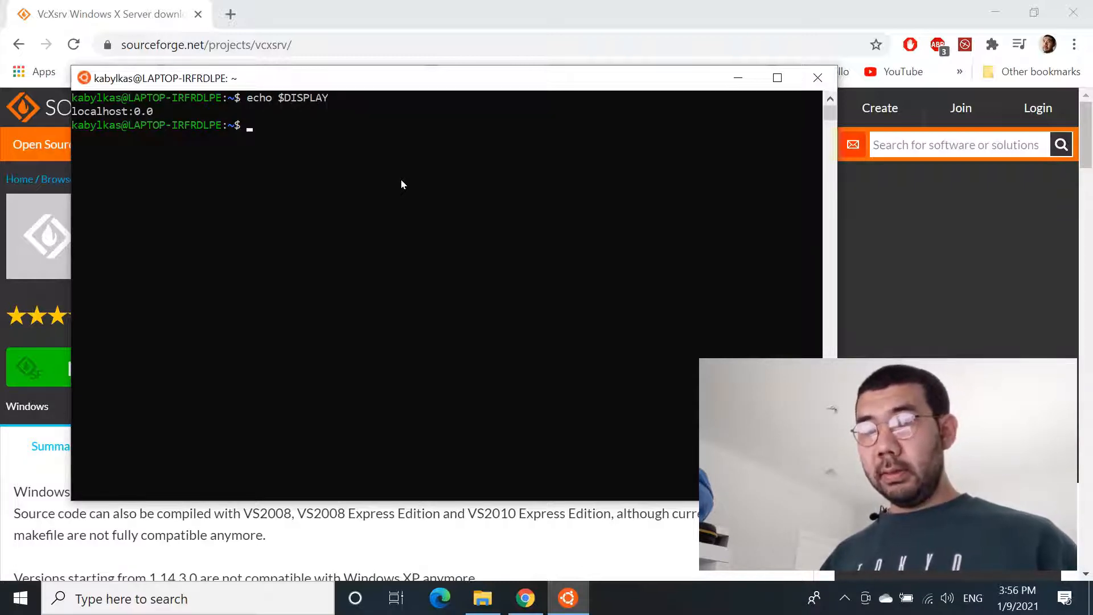
click(15, 598)
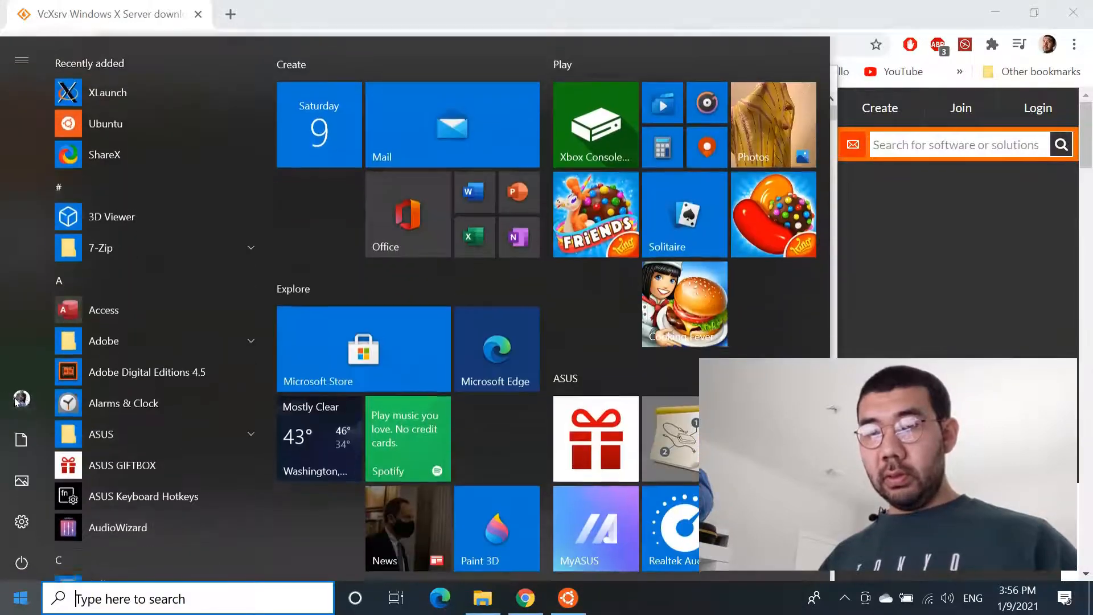
Start VcXsrv via XLaunch with multiple windows and no client, and allow firewall access
click(20, 598)
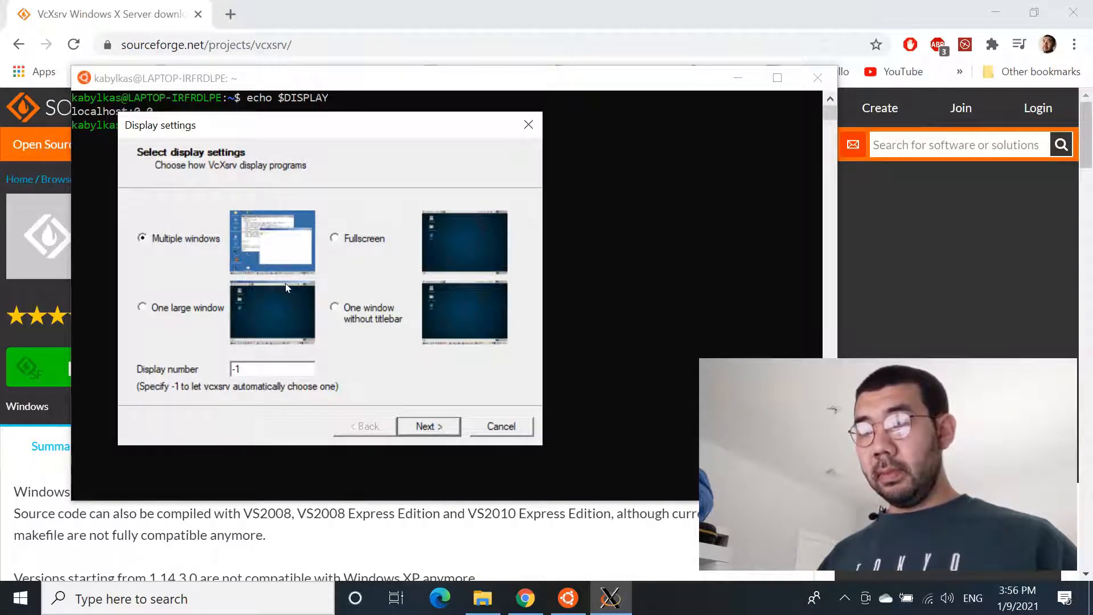
click(428, 426)
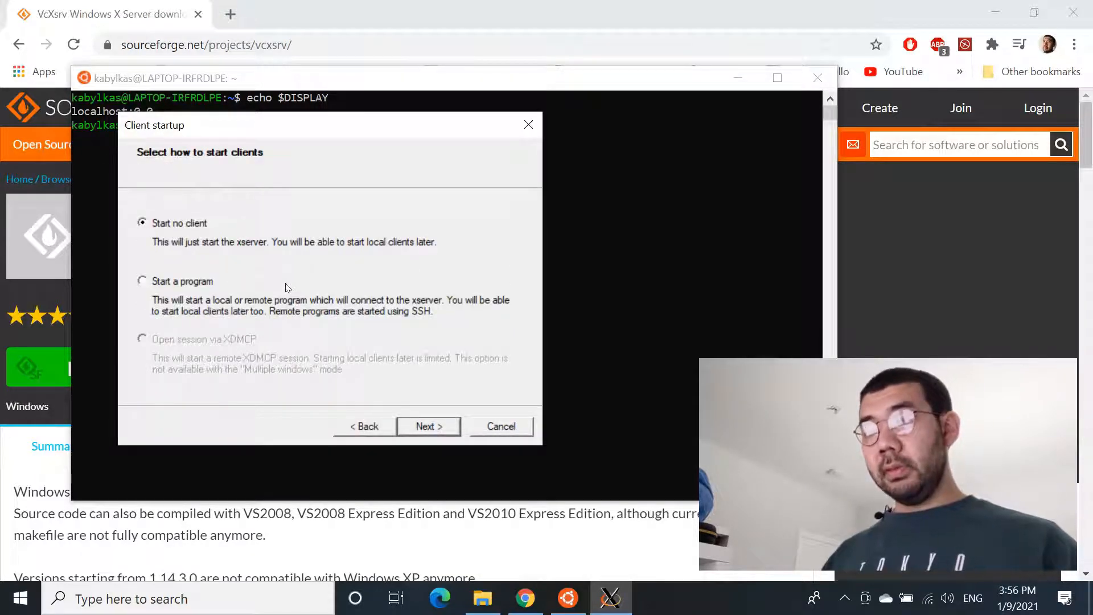
click(428, 426)
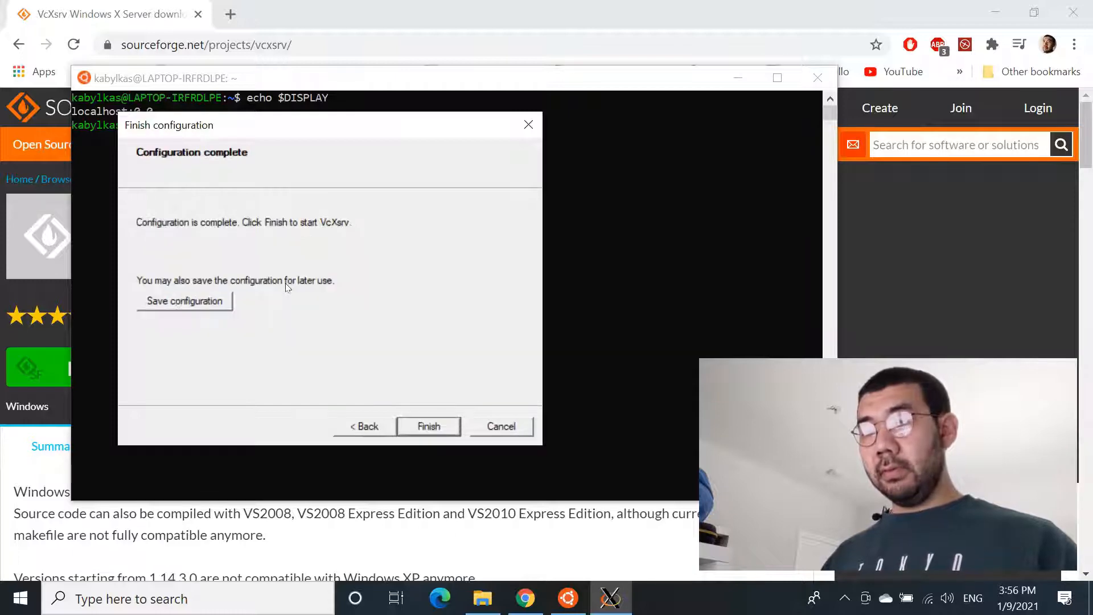
click(428, 426)
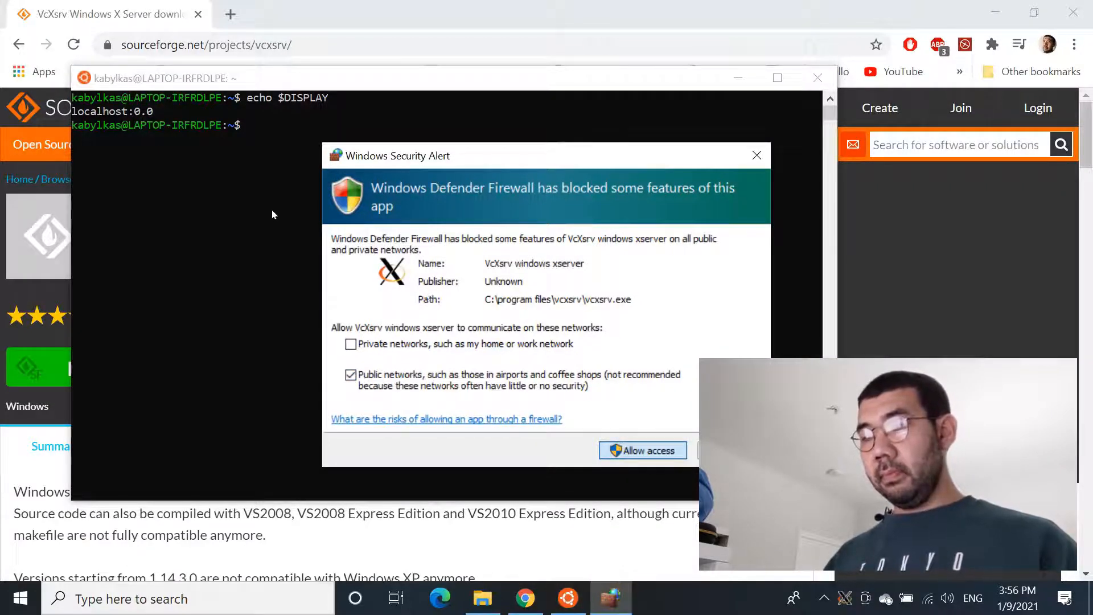
click(642, 449)
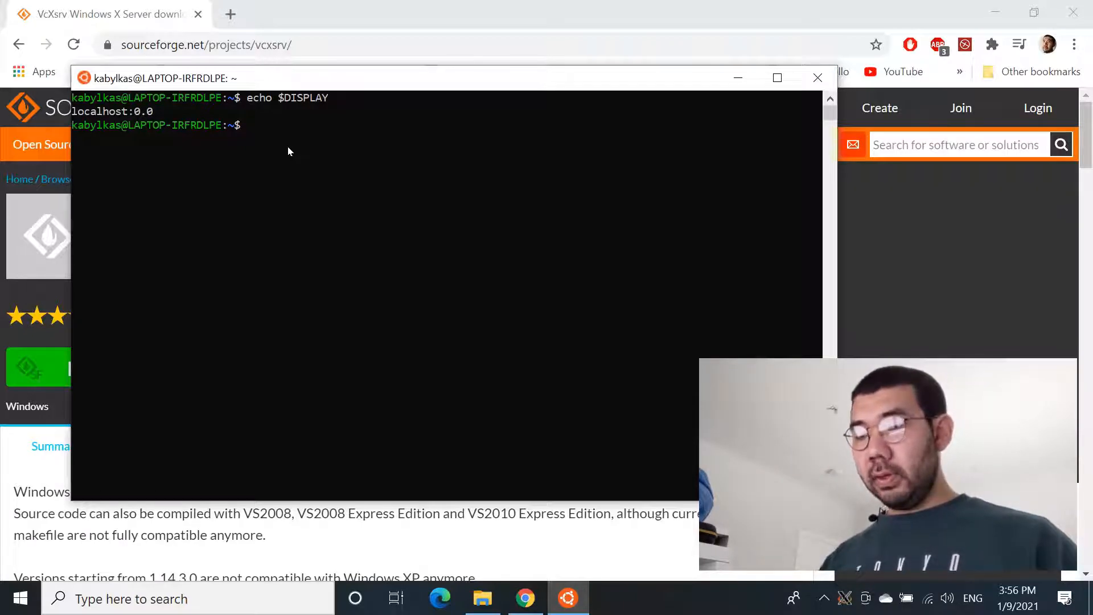
Run xeyes in the Ubuntu terminal to display the eyes window on Windows
text(x)
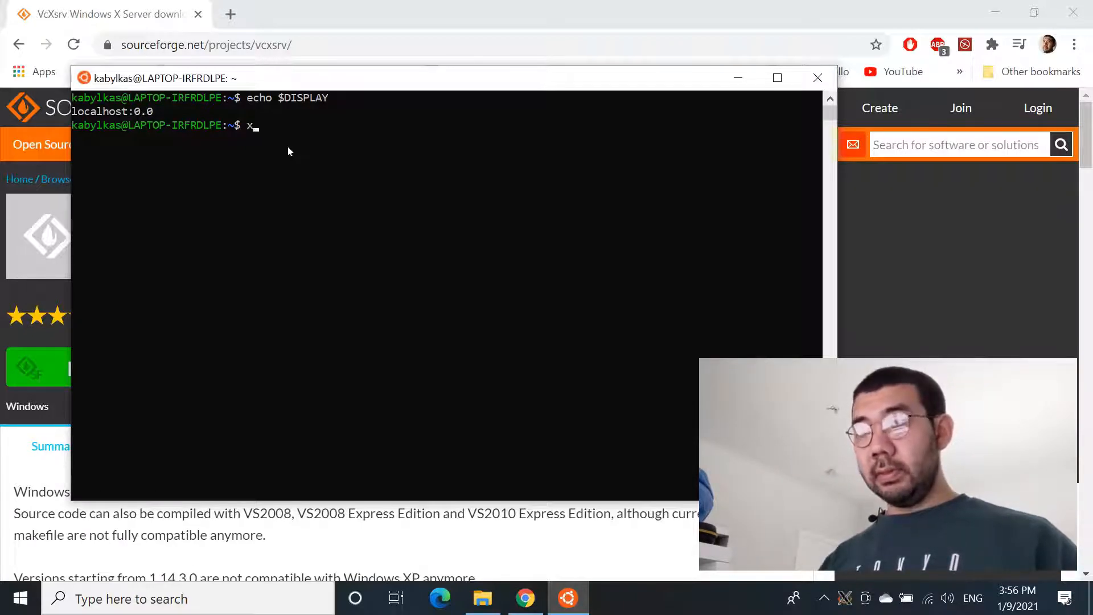
text(eyes)
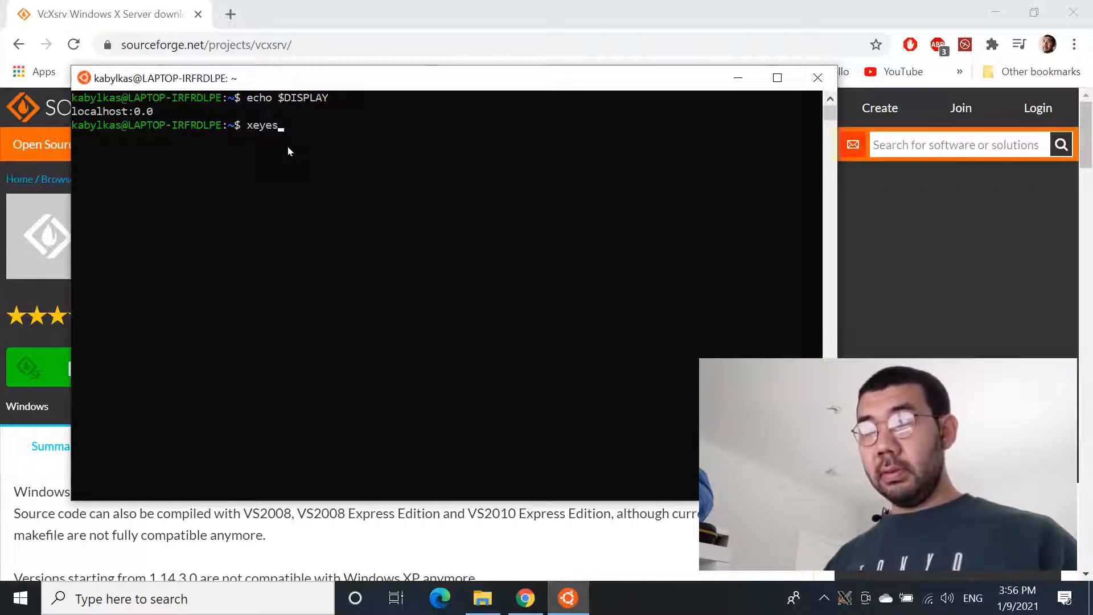
key(Return)
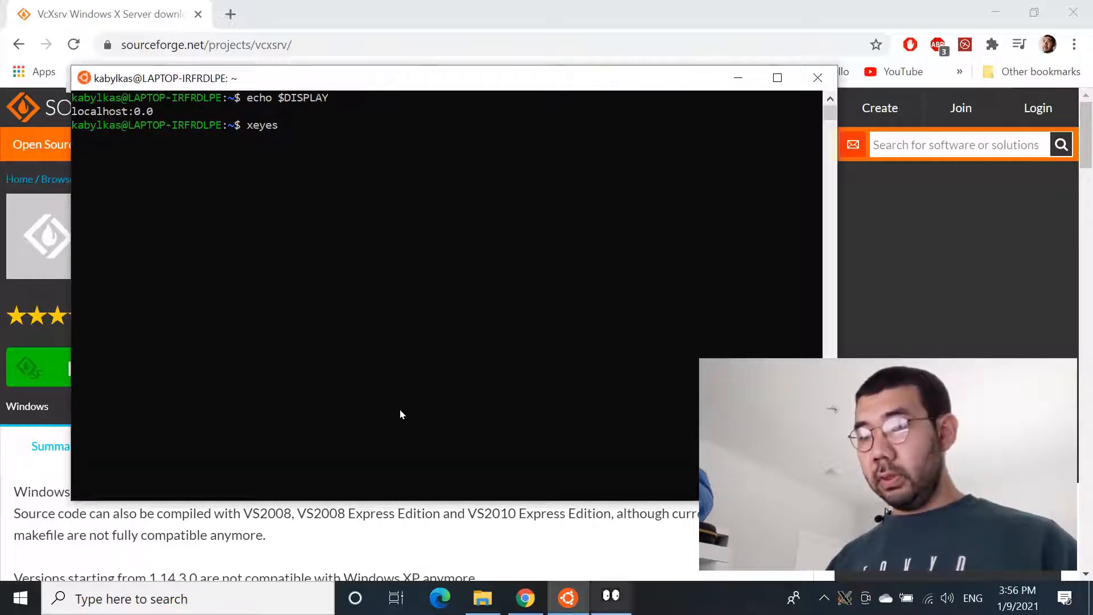
key(Return)
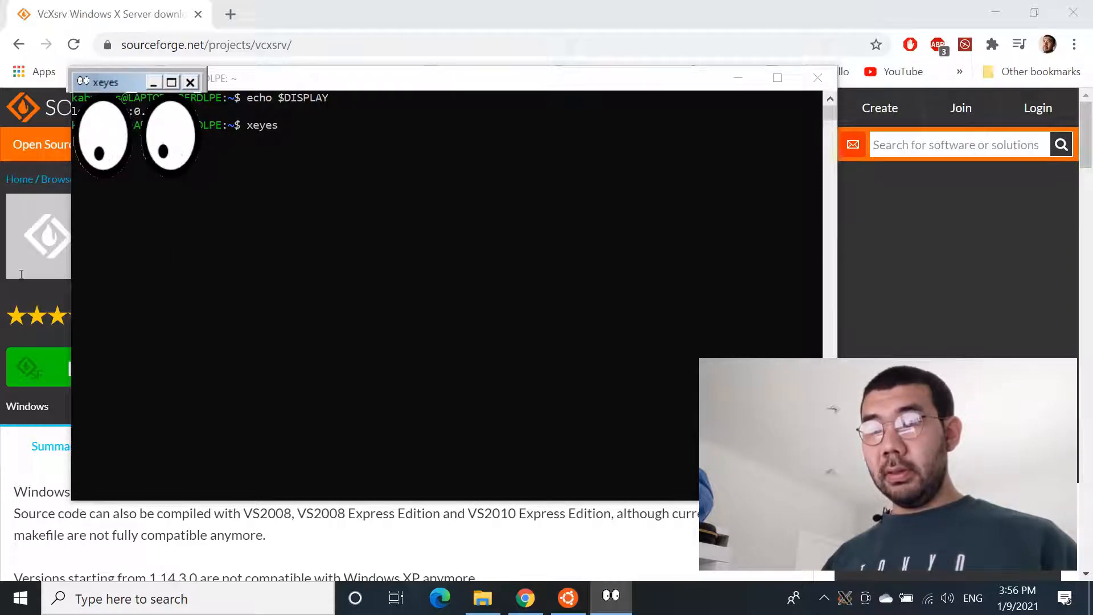
mouse_move(321, 118)
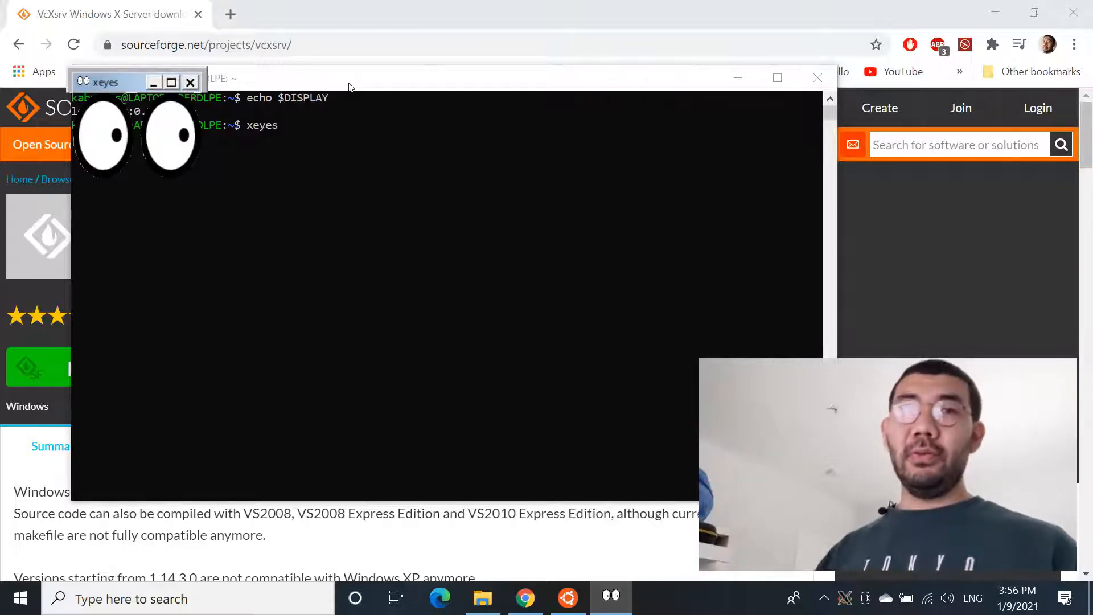
mouse_move(278, 186)
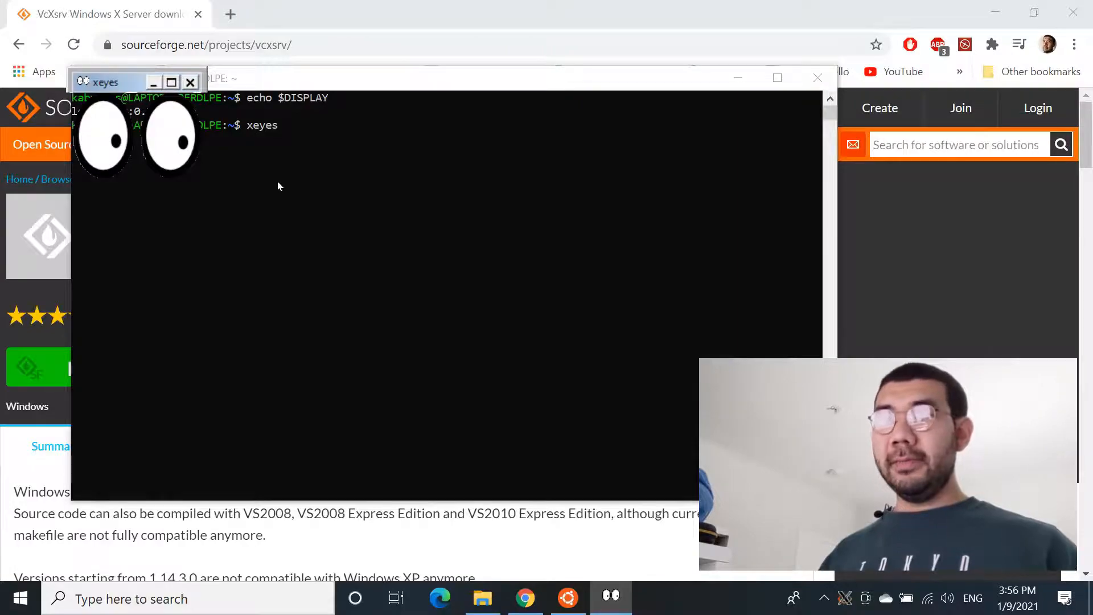